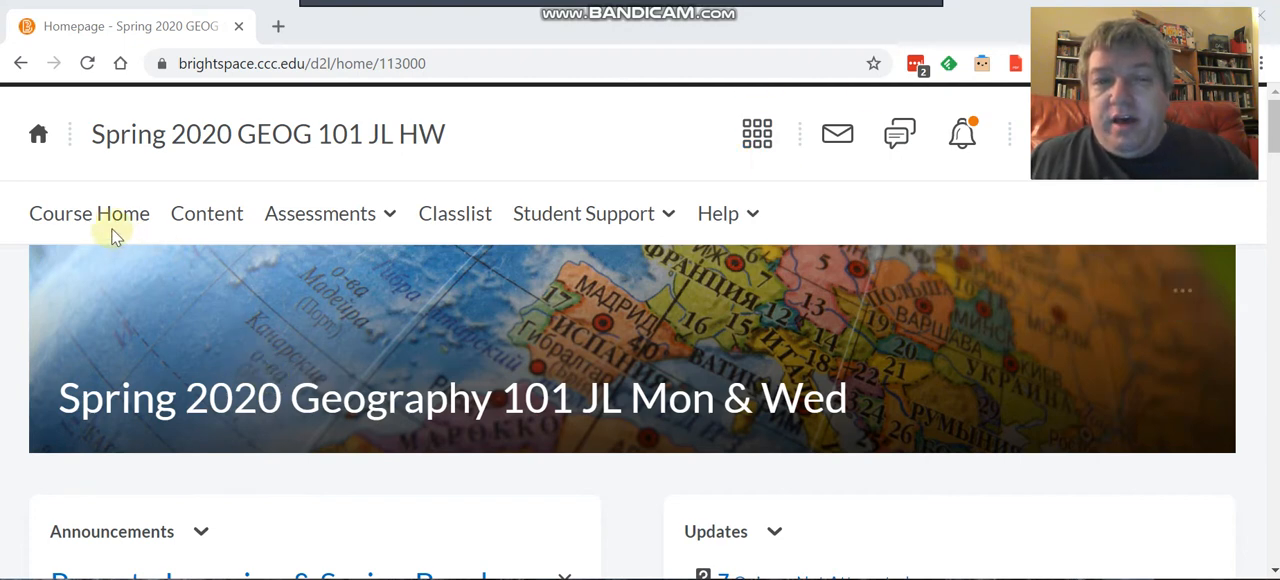
mouse_move(222, 325)
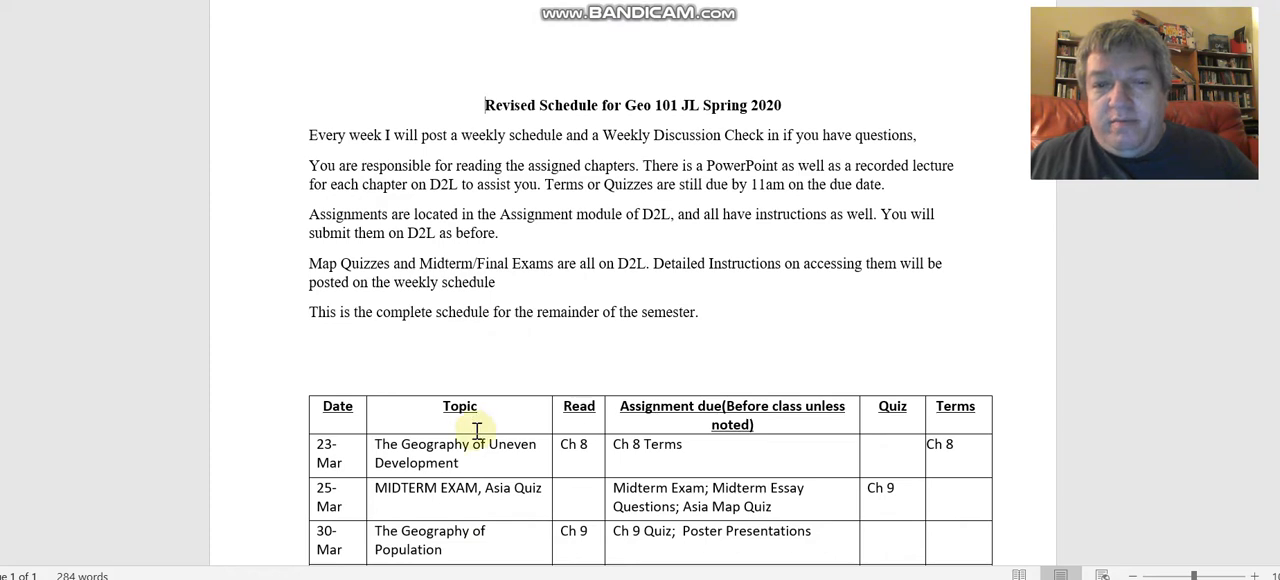
Step: Go to course Content, reach the Exams module and select the Midterm Essay Questions document
scroll(down, 3)
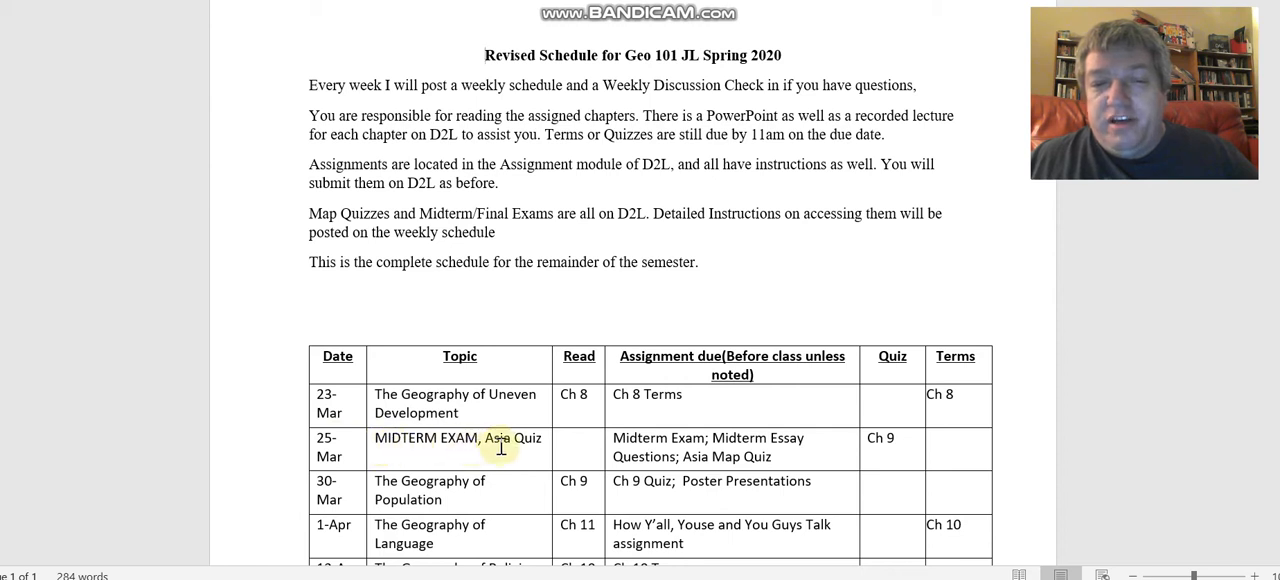
mouse_move(640, 457)
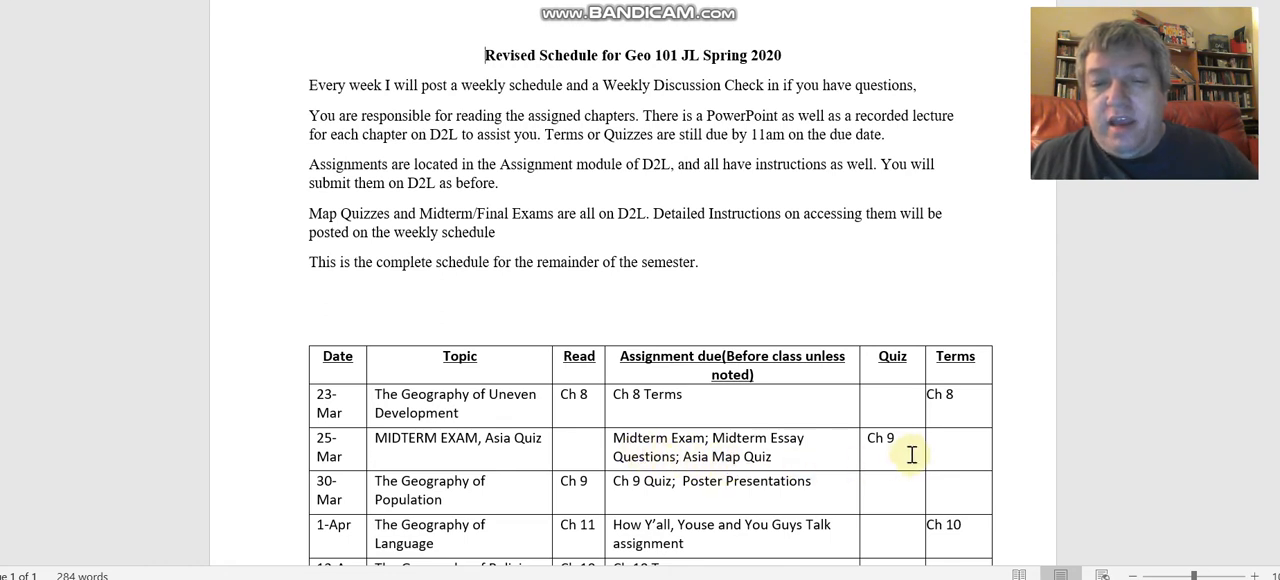
mouse_move(990, 333)
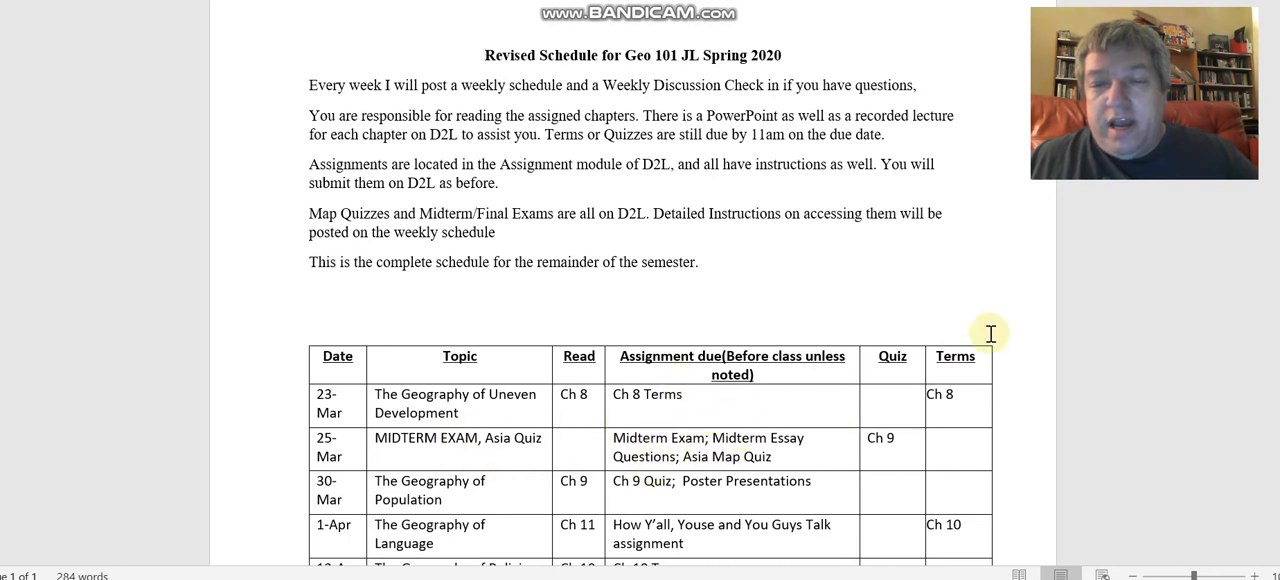
mouse_move(775, 452)
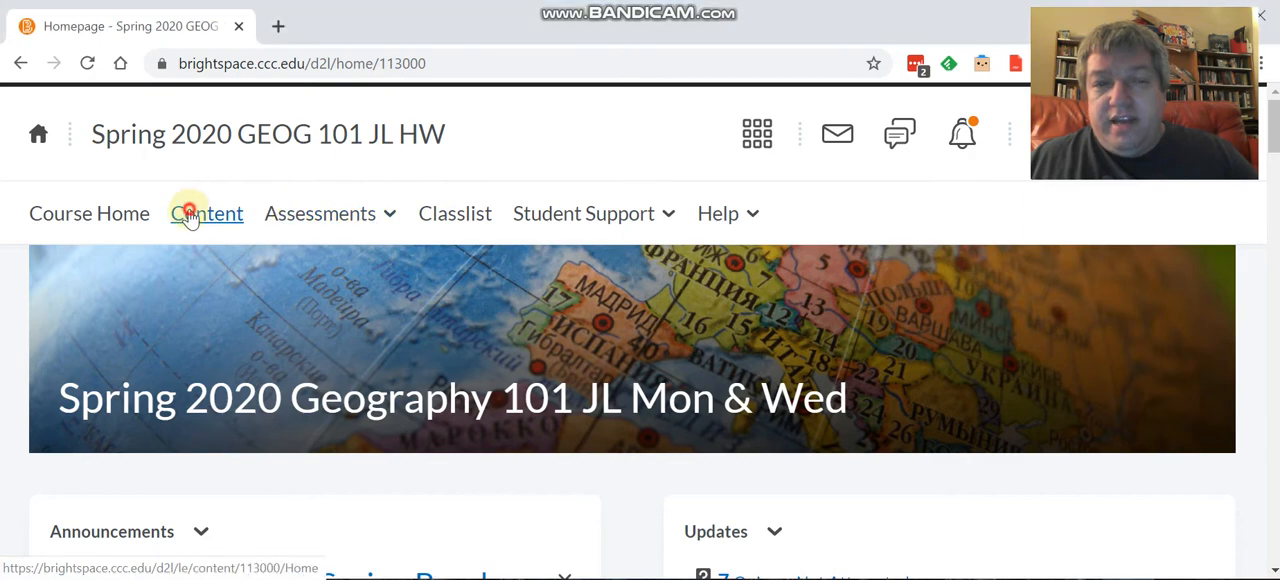
click(207, 213)
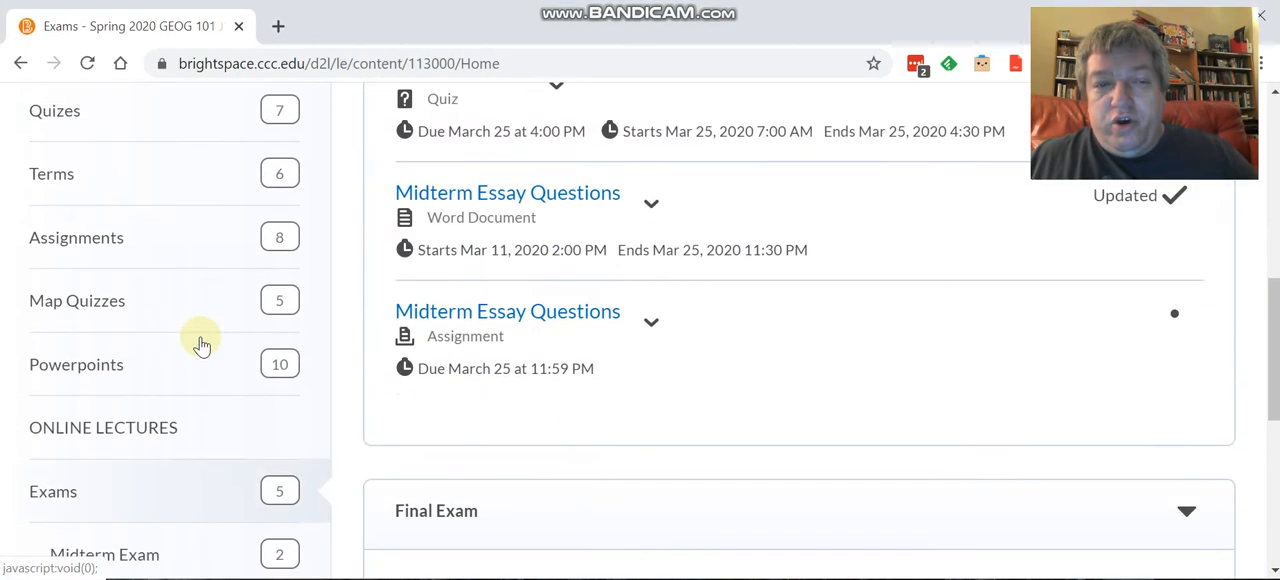
scroll(down, 3)
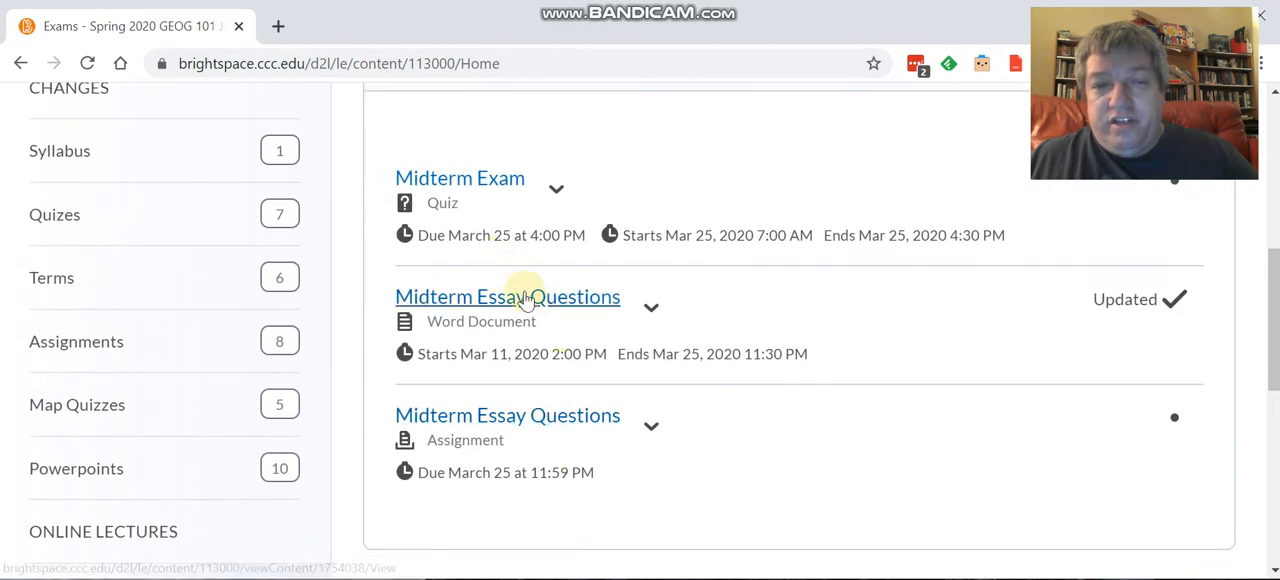
click(507, 297)
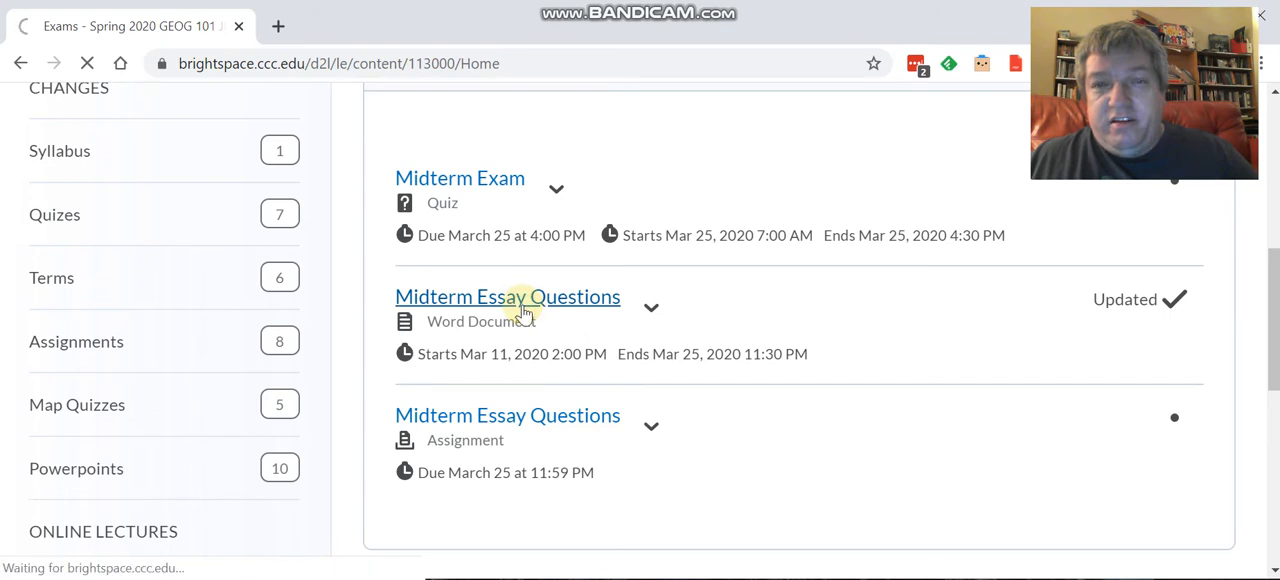
Step: Read through the Midterm Essay Questions document's instructions down to question 5
click(507, 296)
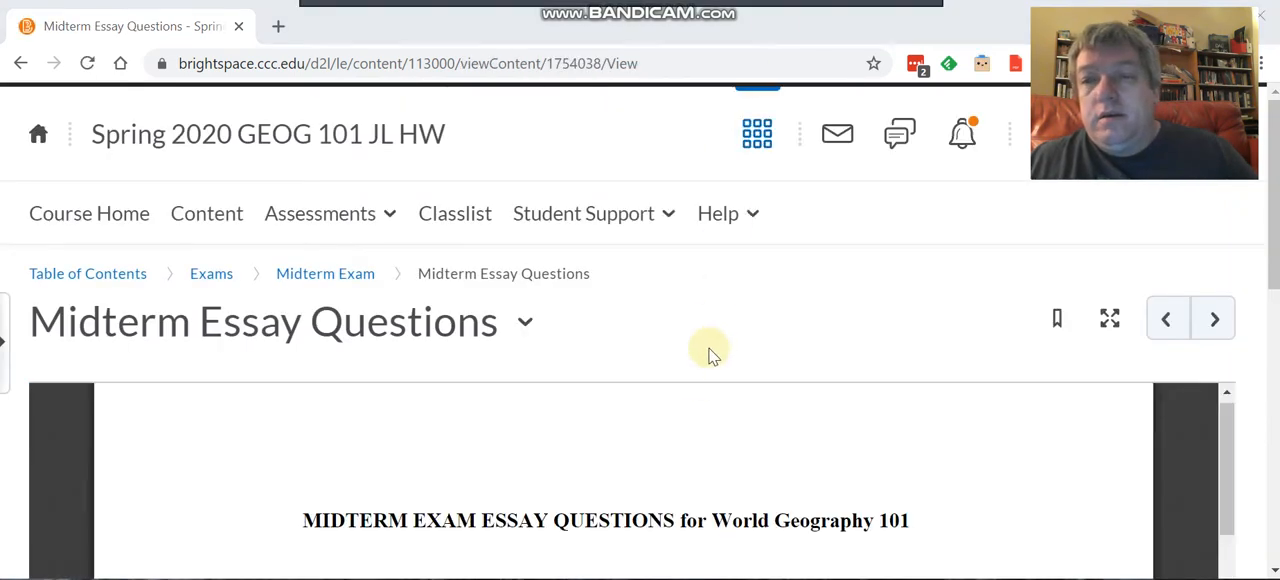
scroll(down, 3)
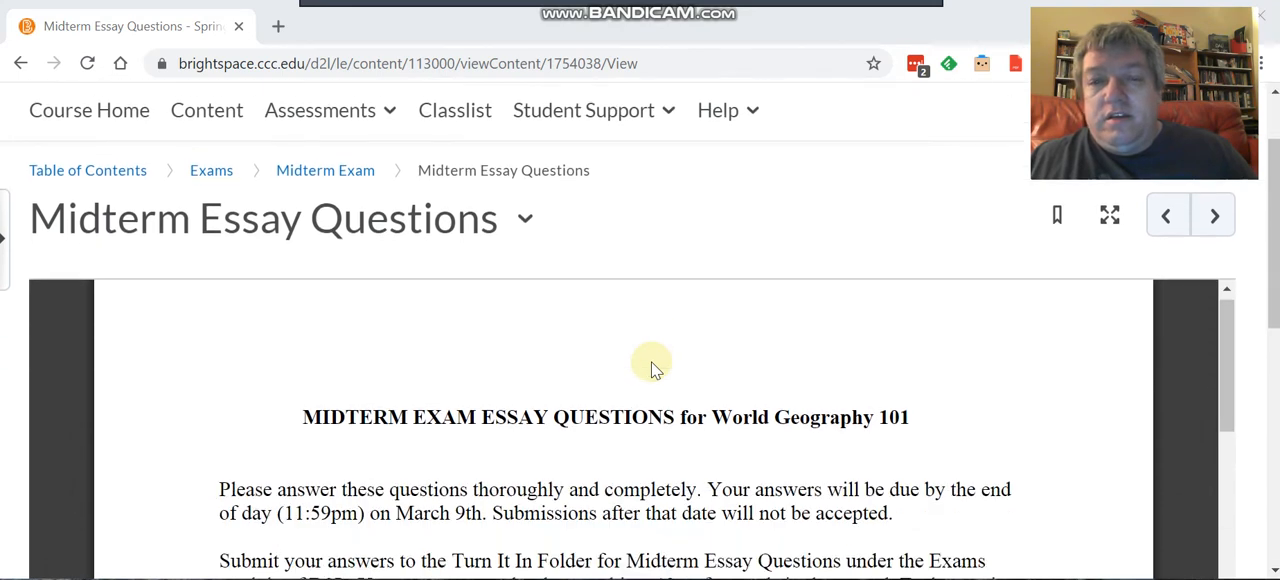
scroll(down, 3)
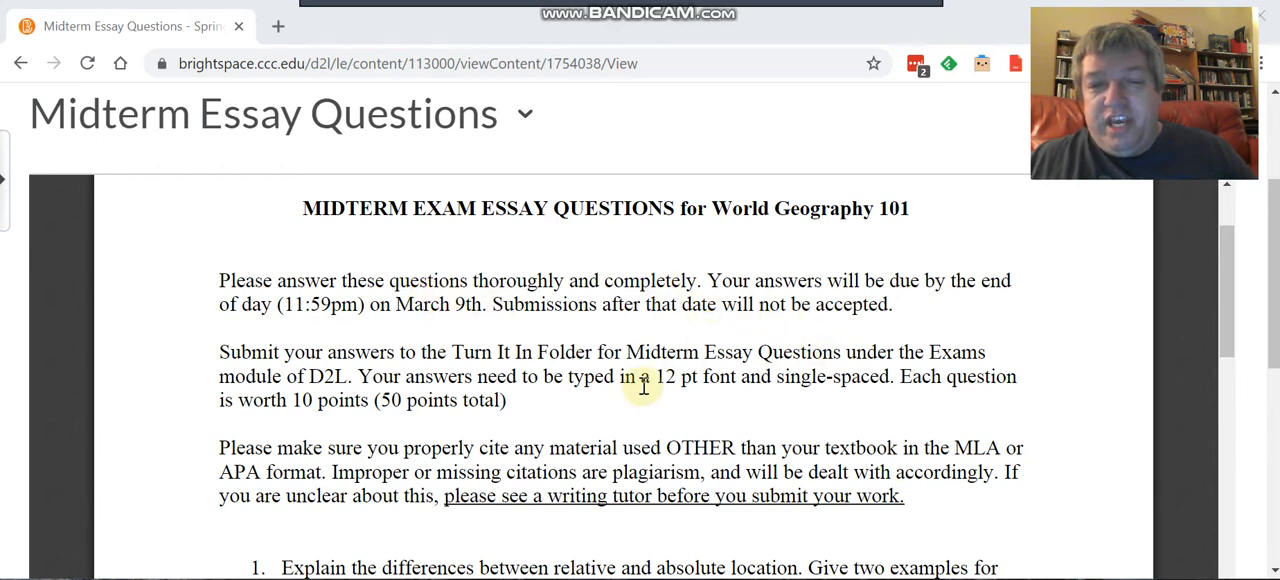
scroll(down, 3)
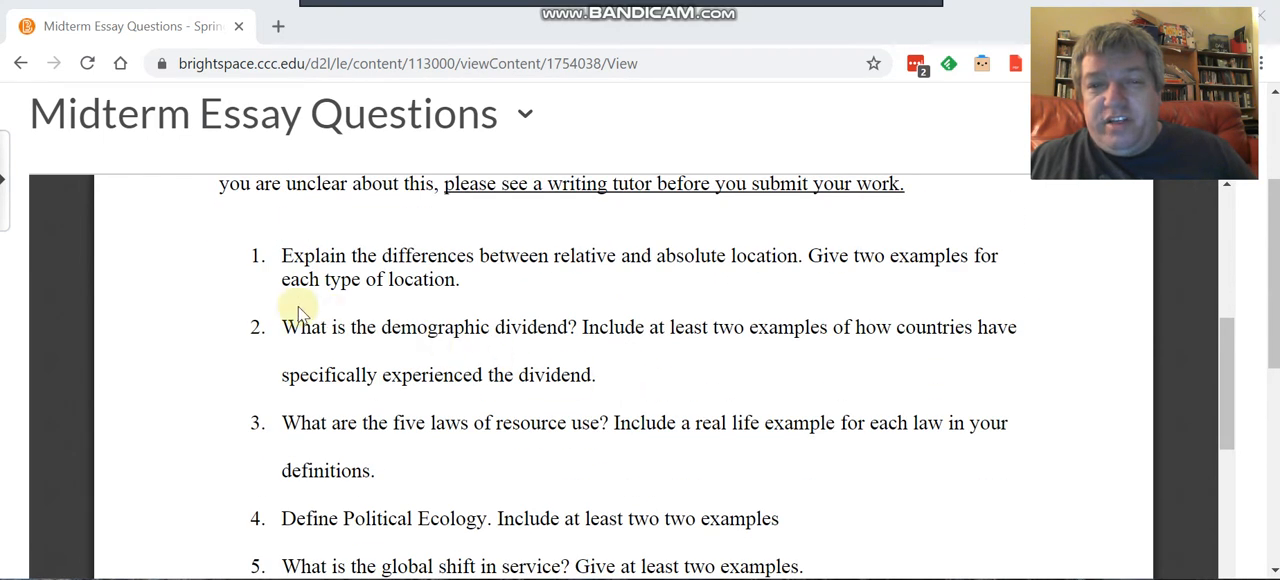
scroll(down, 3)
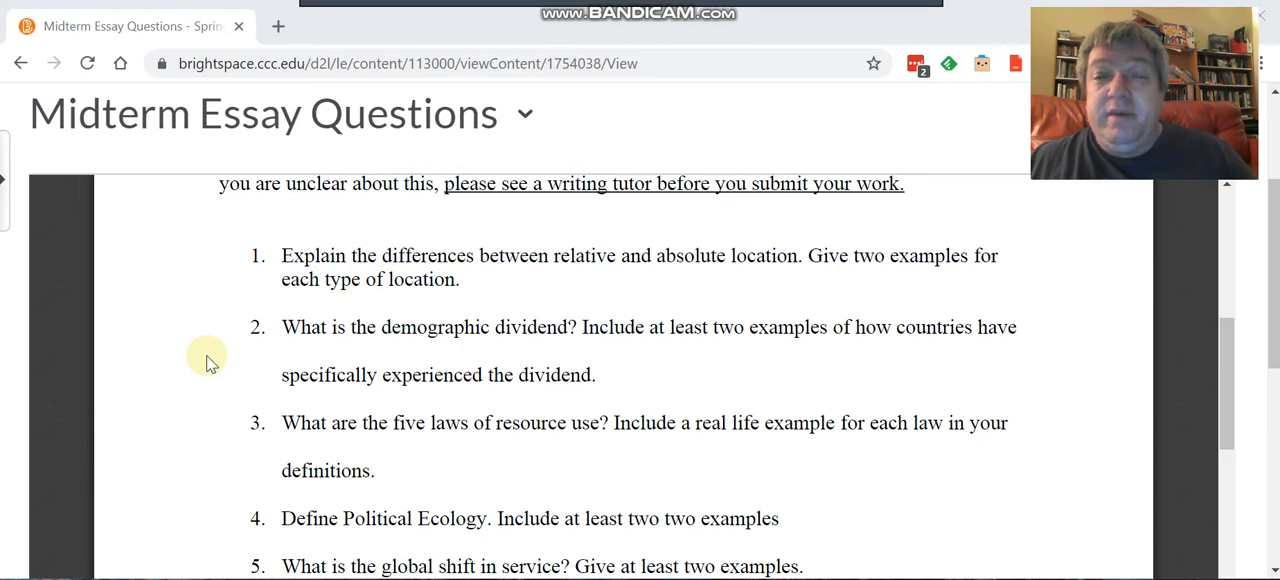
scroll(down, 3)
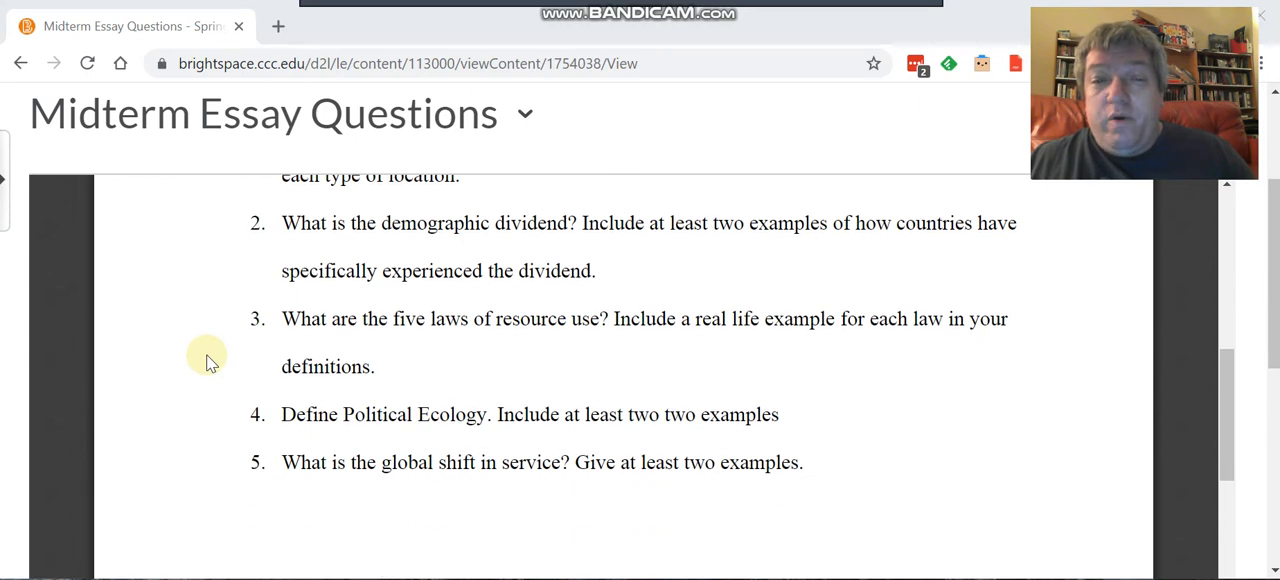
scroll(up, 3)
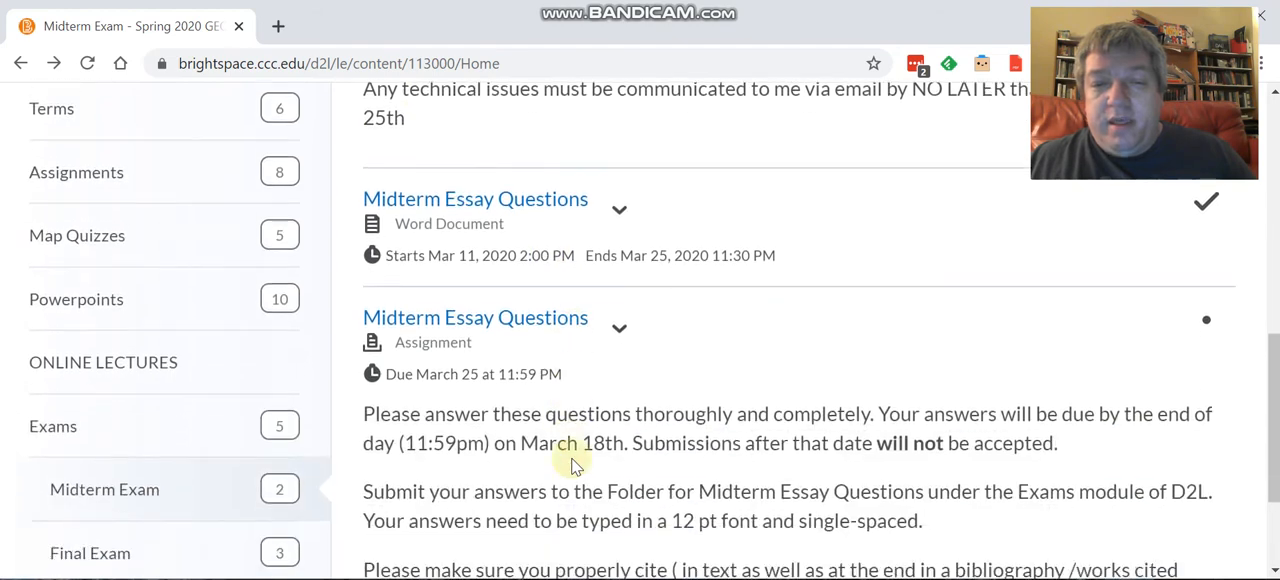
Step: View the Midterm Essay Questions assignment's instructions and its Submissions upload area
scroll(down, 3)
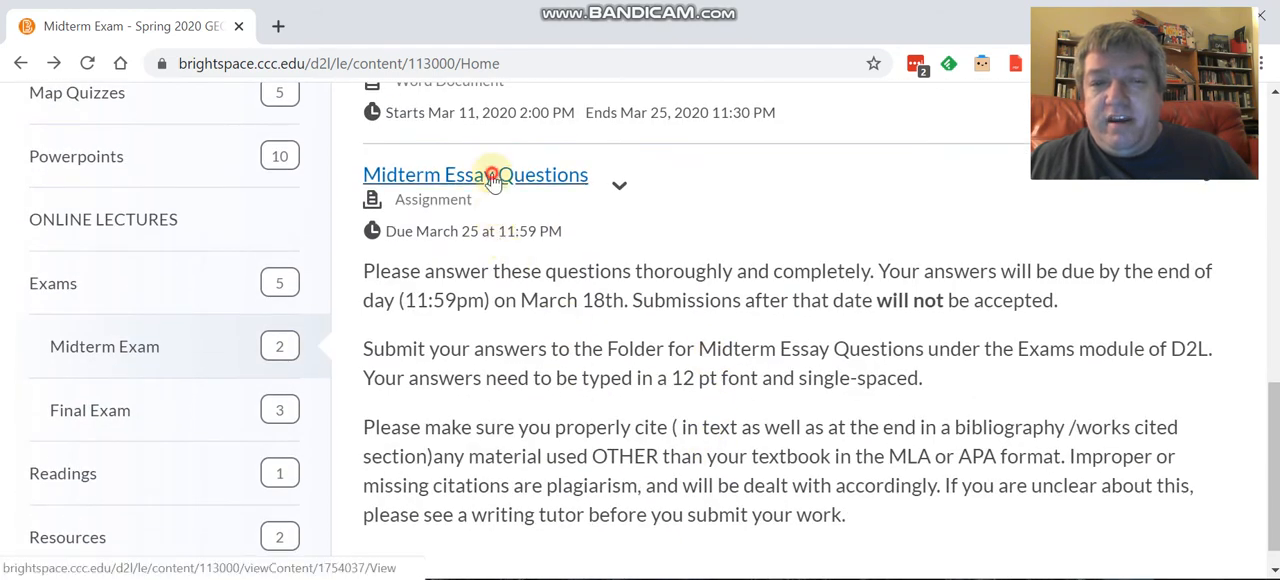
click(475, 174)
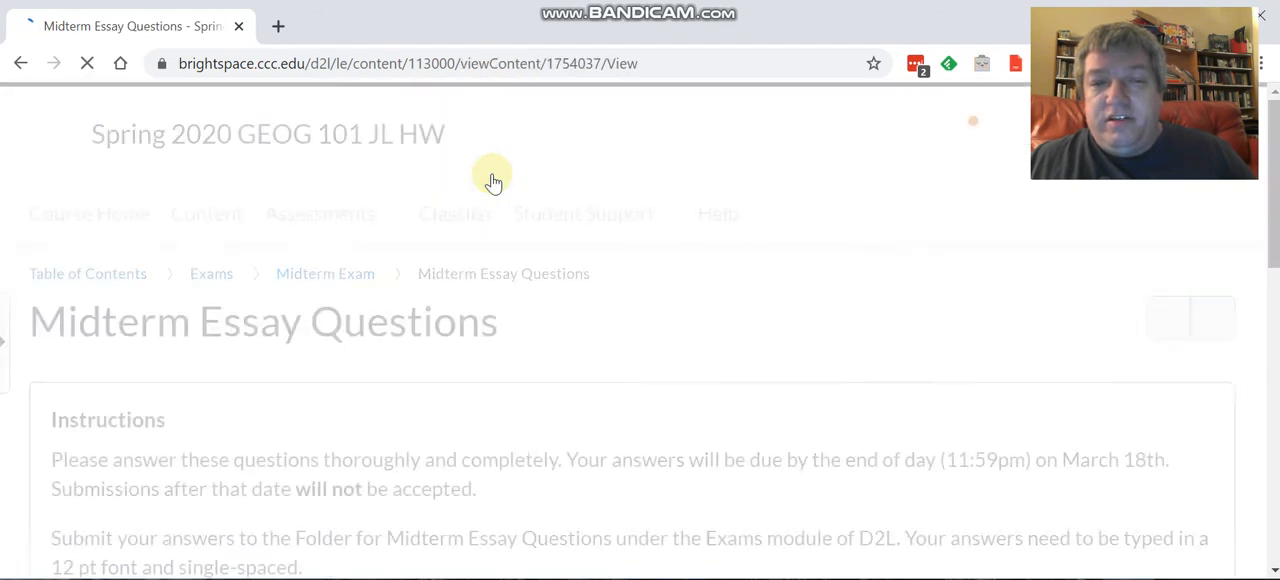
scroll(down, 3)
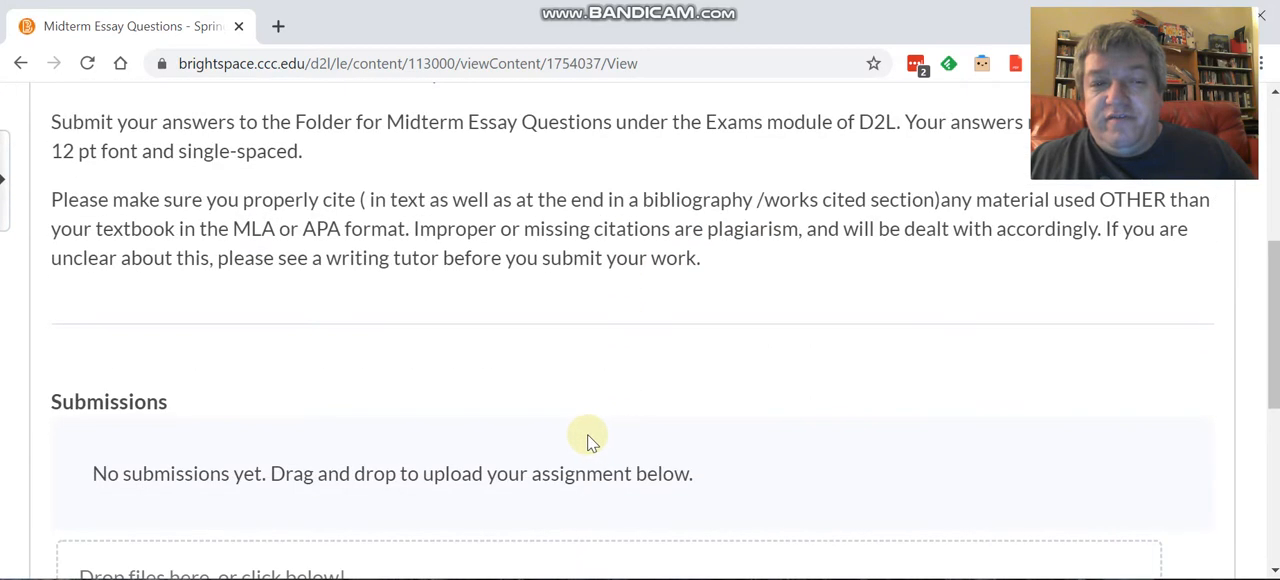
scroll(down, 3)
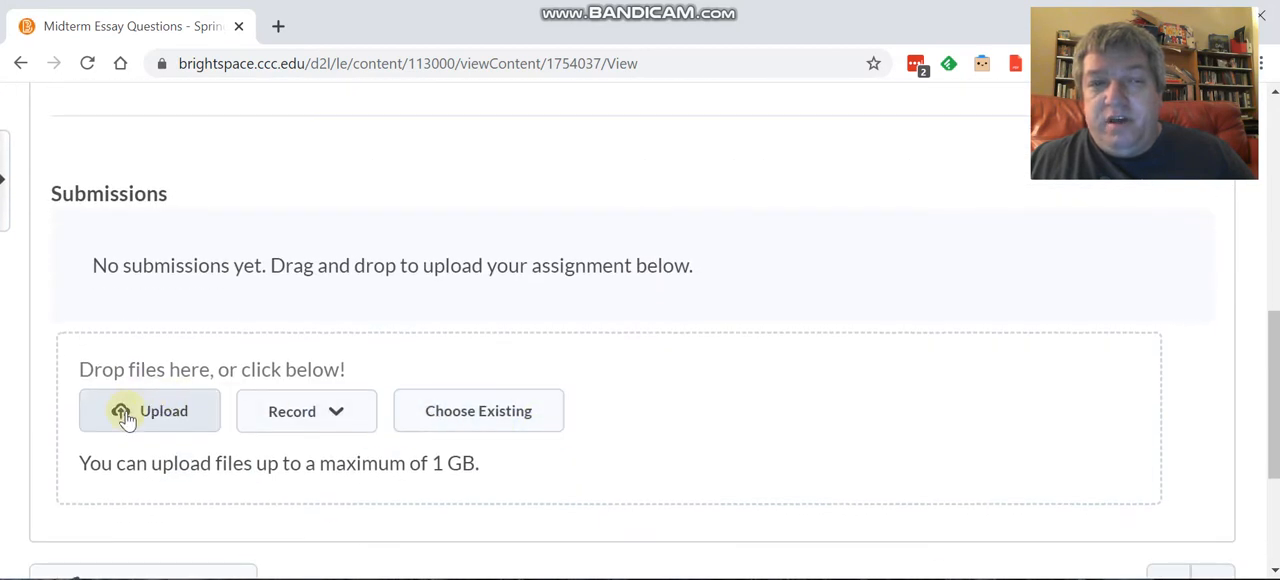
scroll(up, 3)
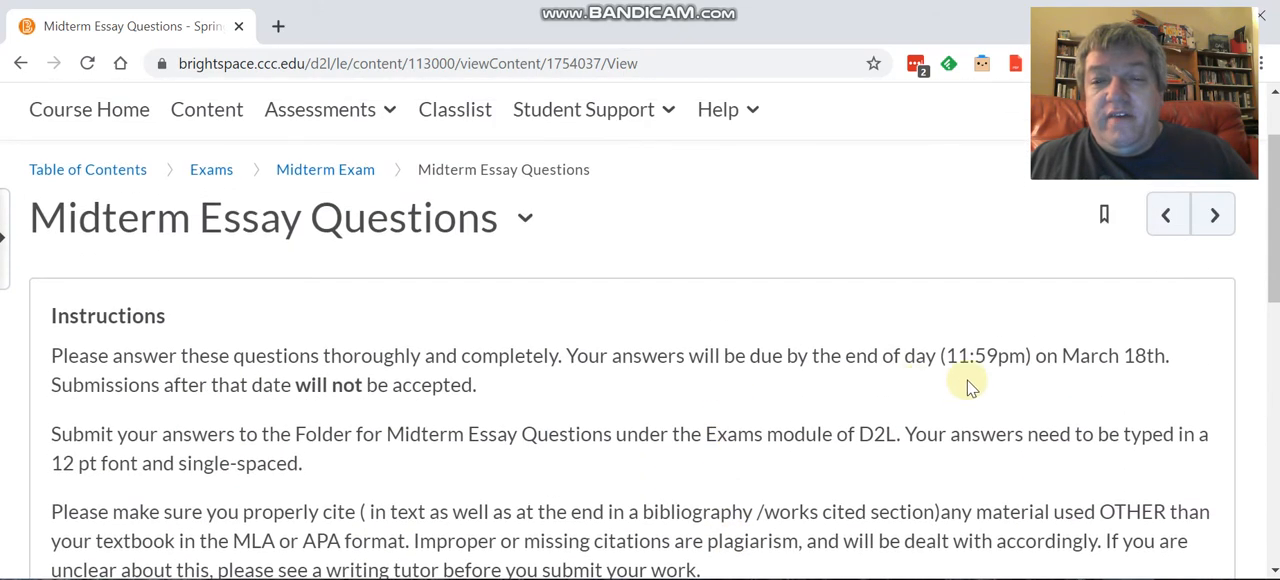
mouse_move(1030, 405)
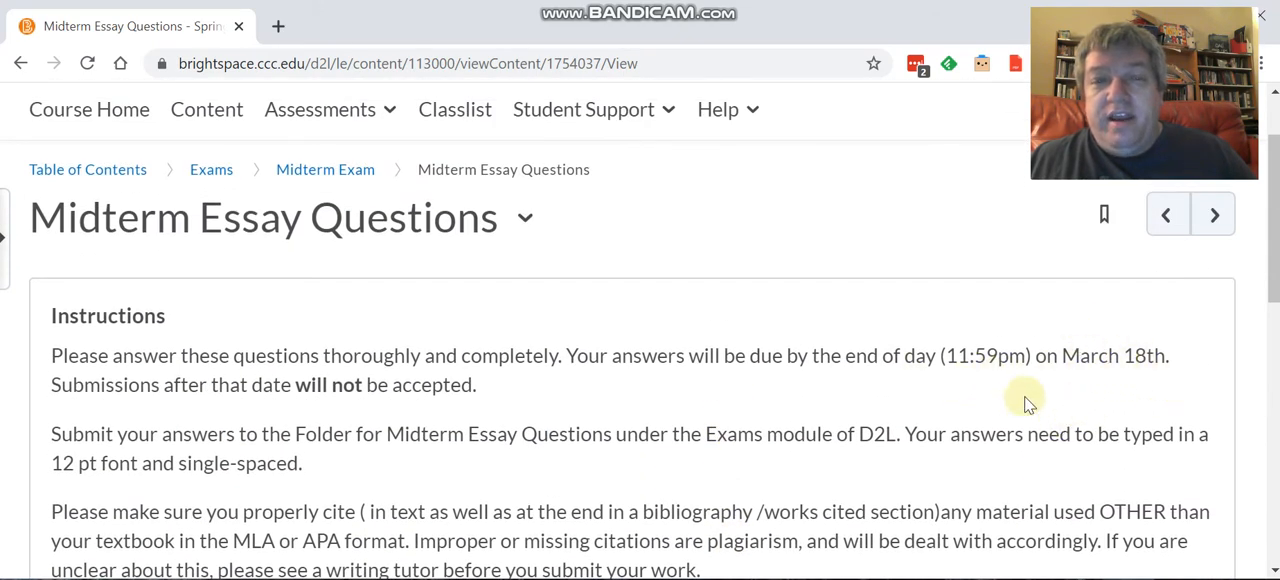
mouse_move(715, 388)
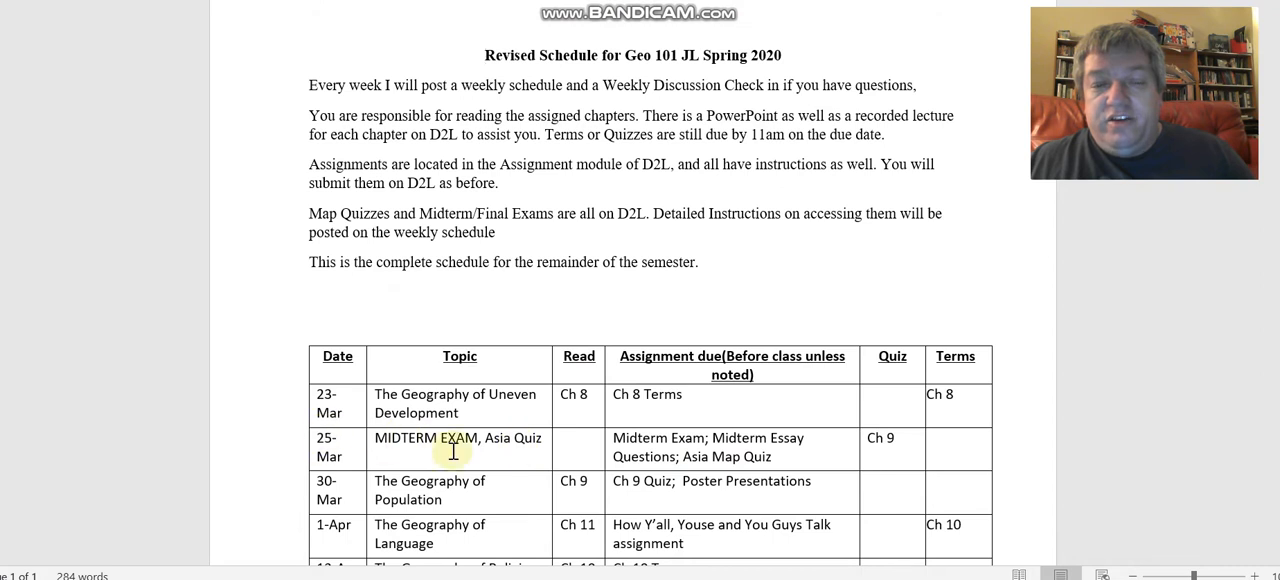
mouse_move(555, 498)
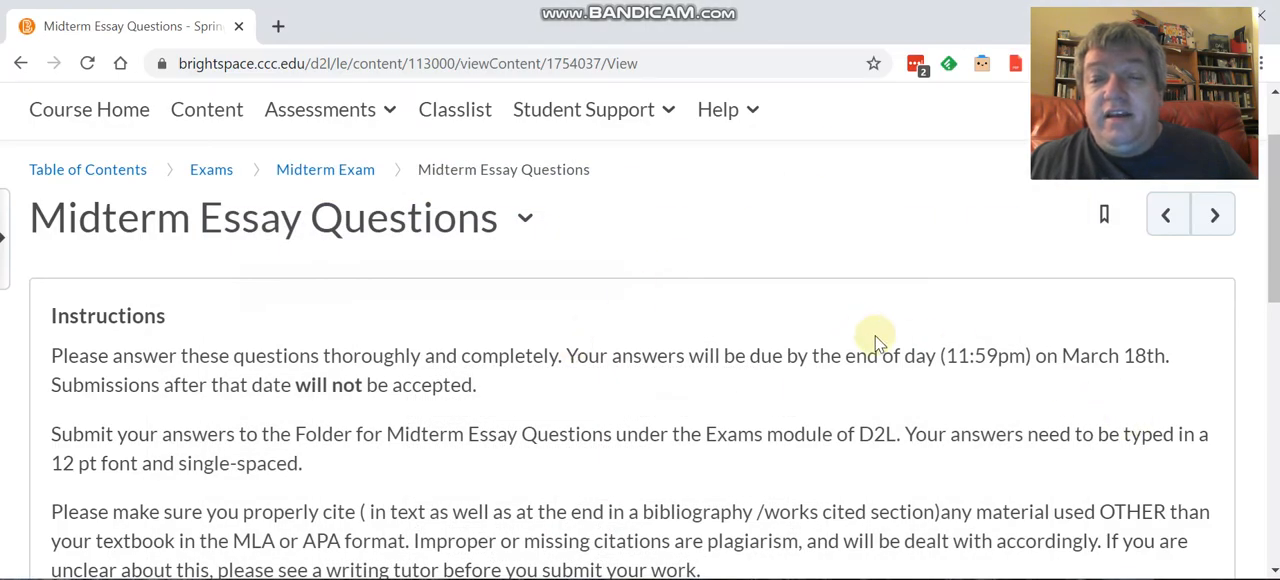
mouse_move(640, 290)
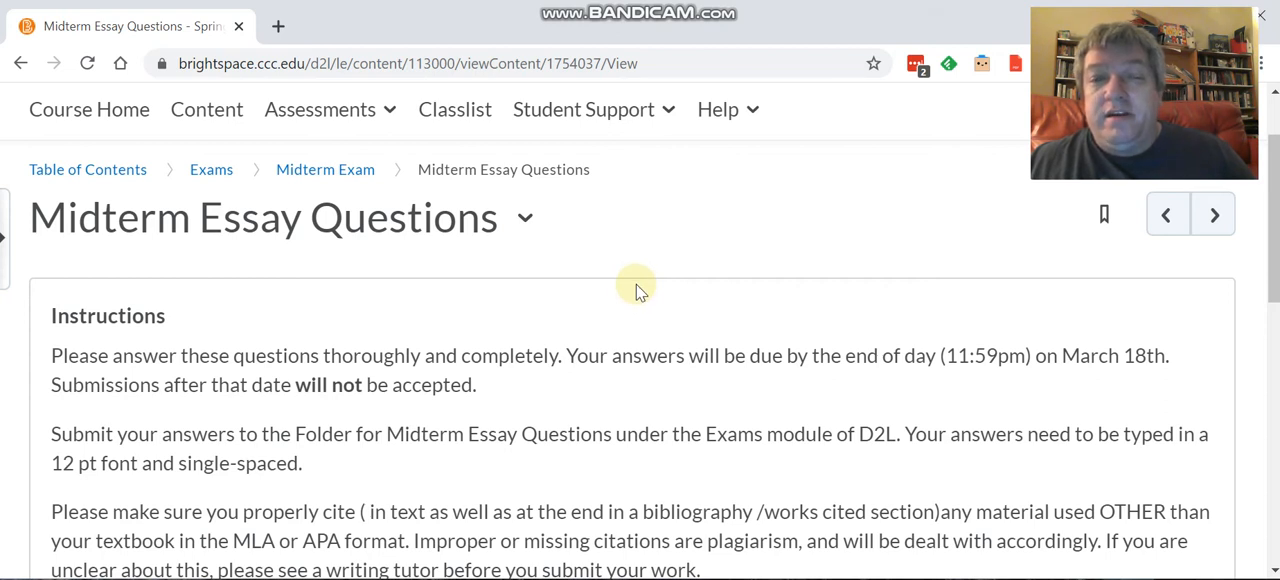
mouse_move(88, 169)
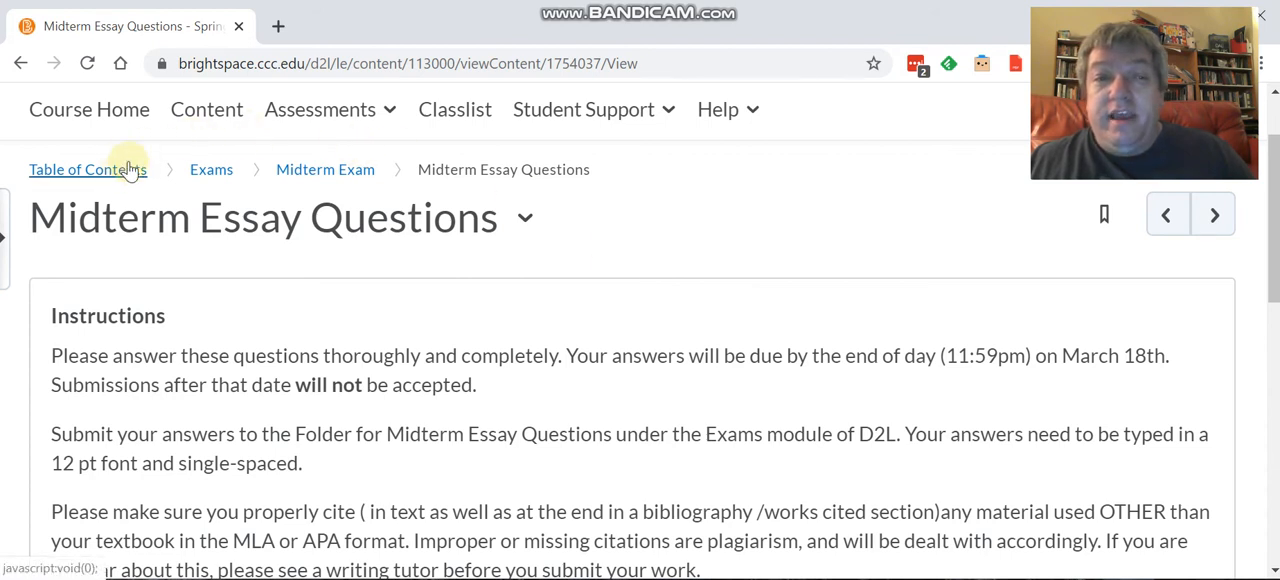
Step: Return to the Midterm Exam module via its breadcrumb link
click(325, 169)
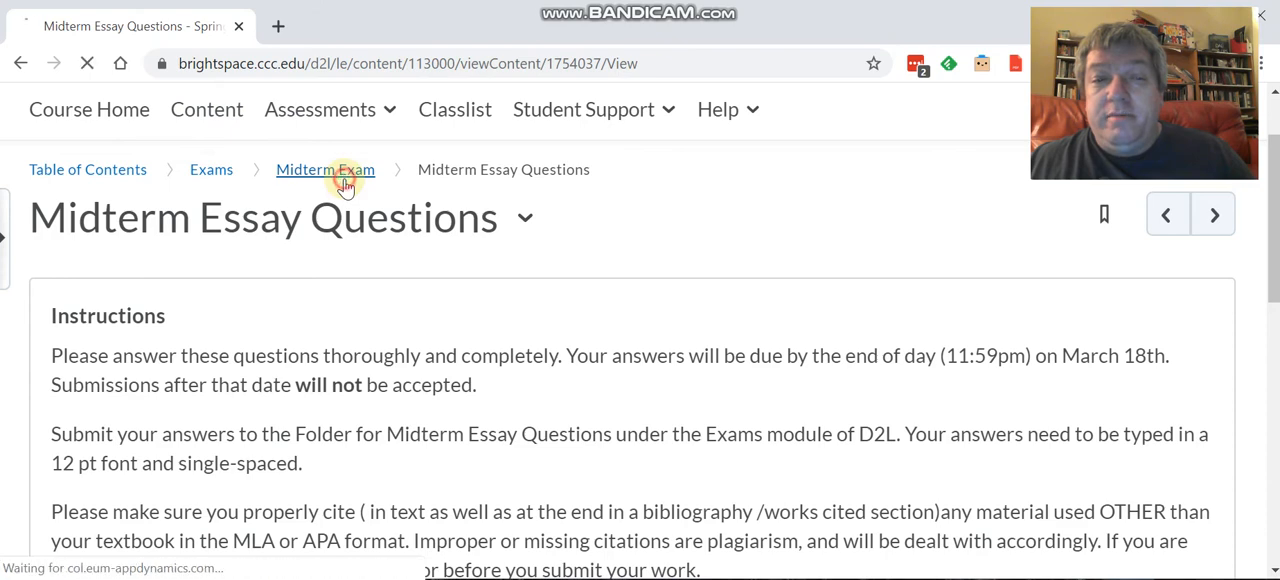
click(325, 169)
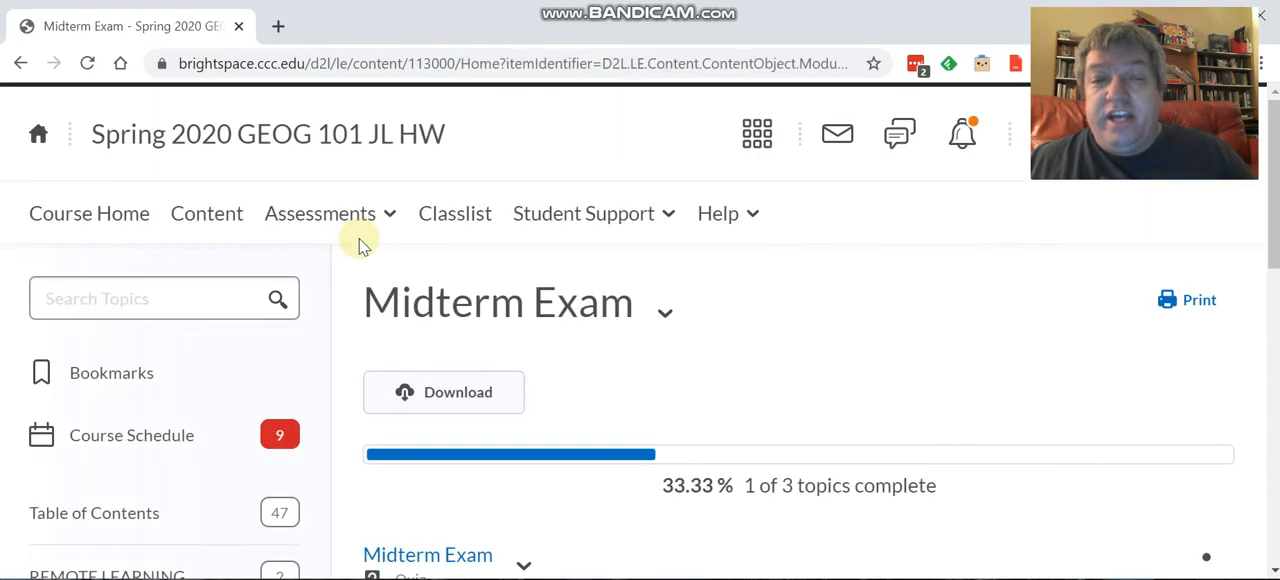
scroll(down, 3)
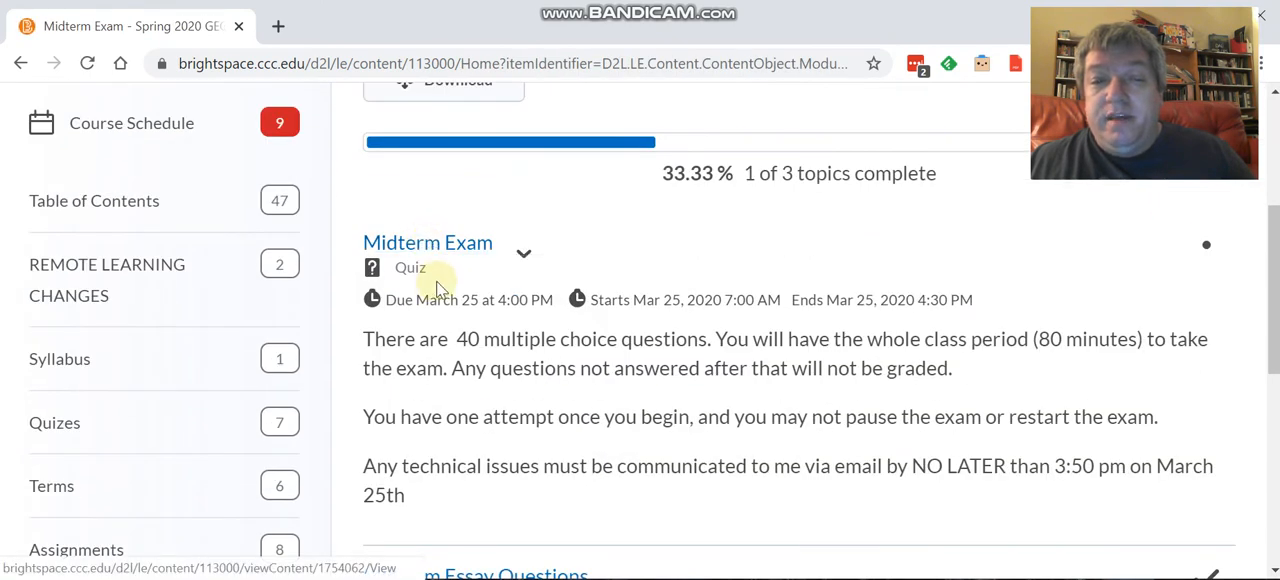
mouse_move(497, 300)
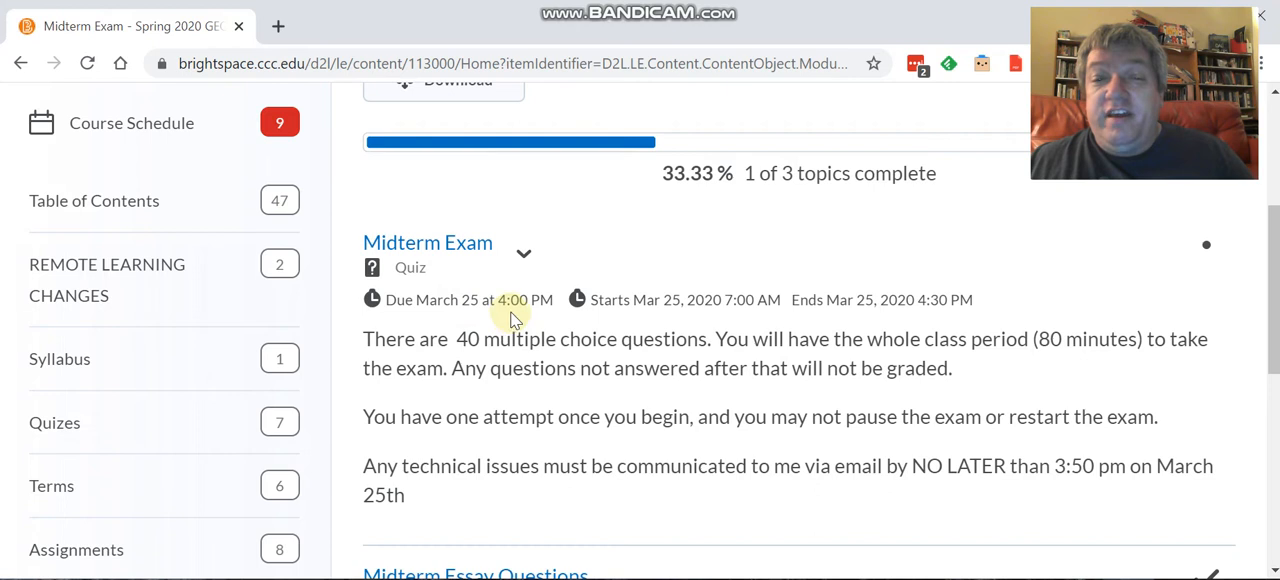
mouse_move(725, 310)
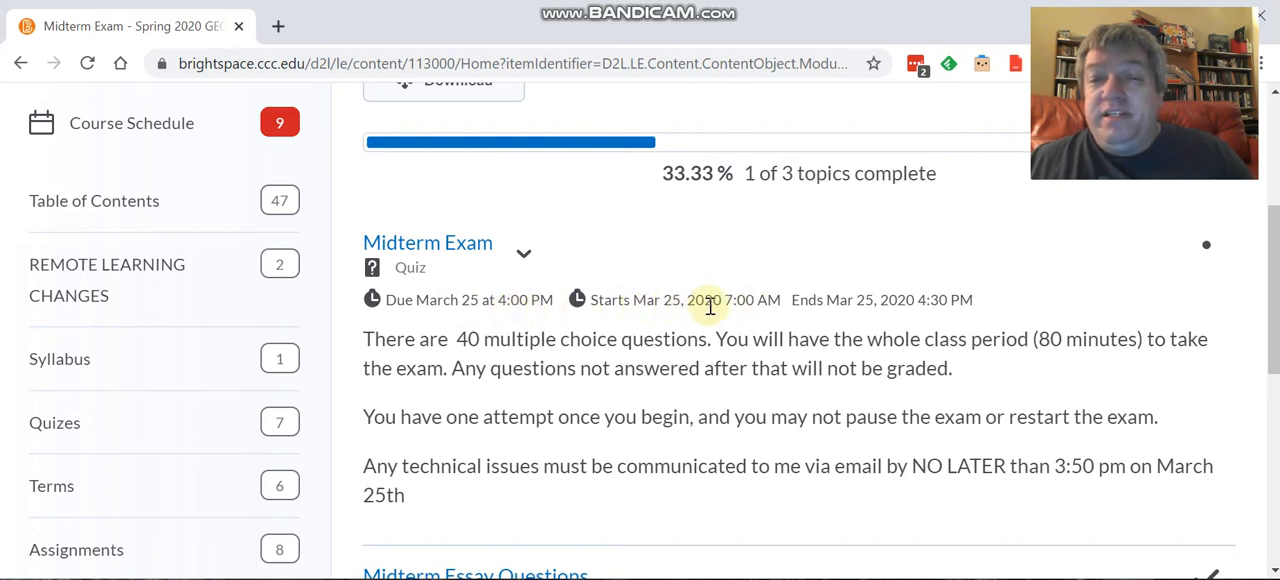
mouse_move(647, 316)
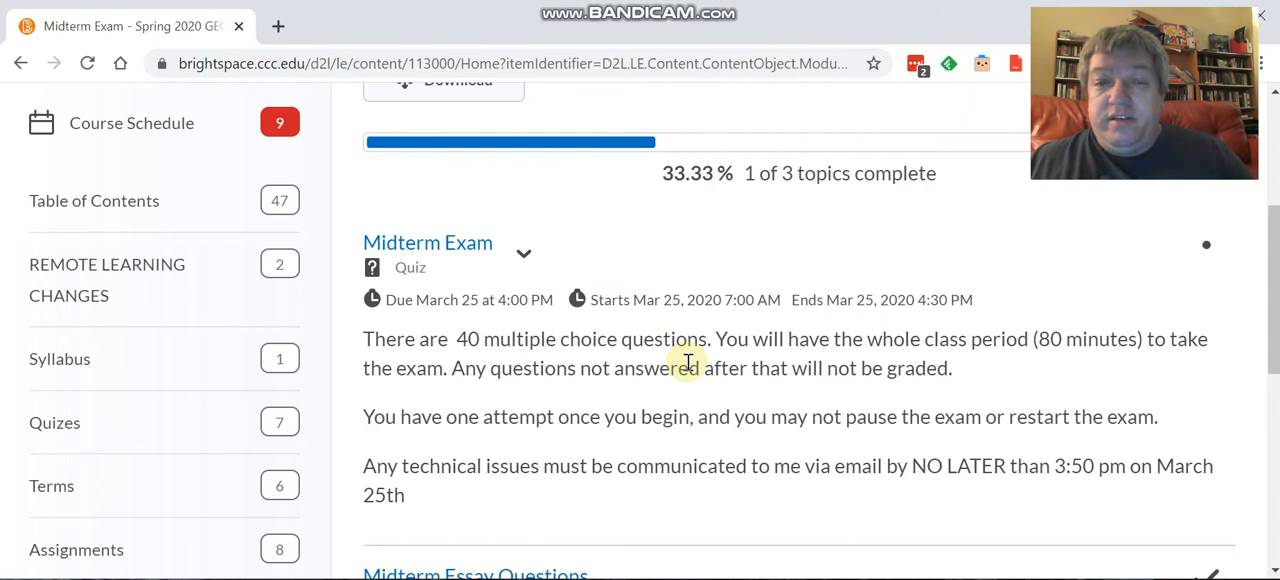
mouse_move(1005, 368)
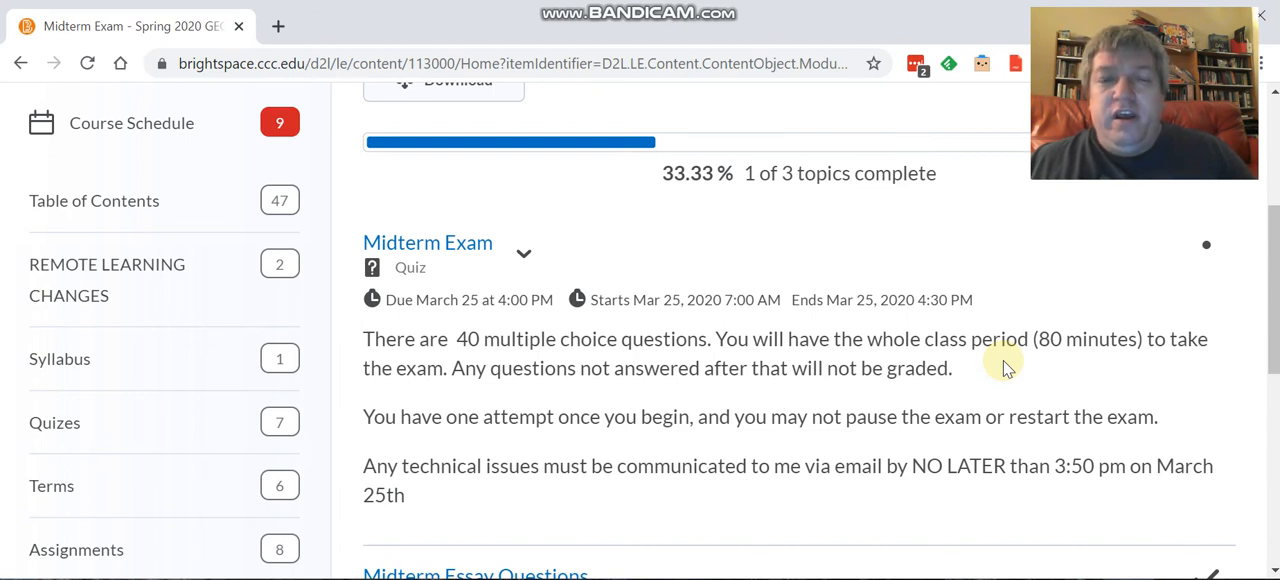
mouse_move(1058, 395)
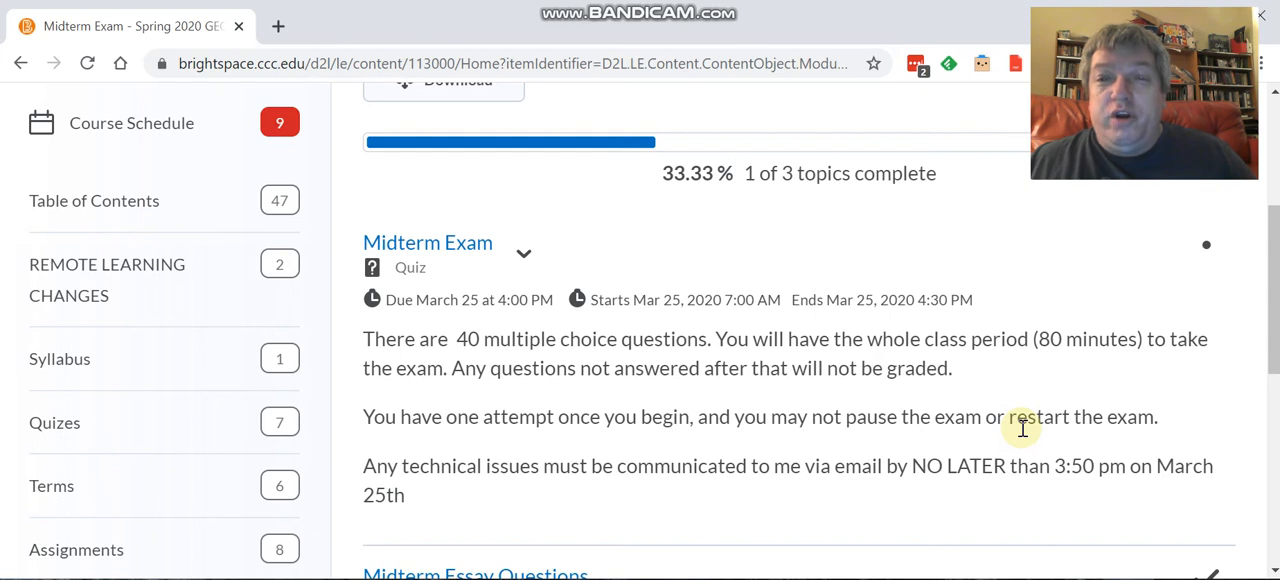
mouse_move(1058, 466)
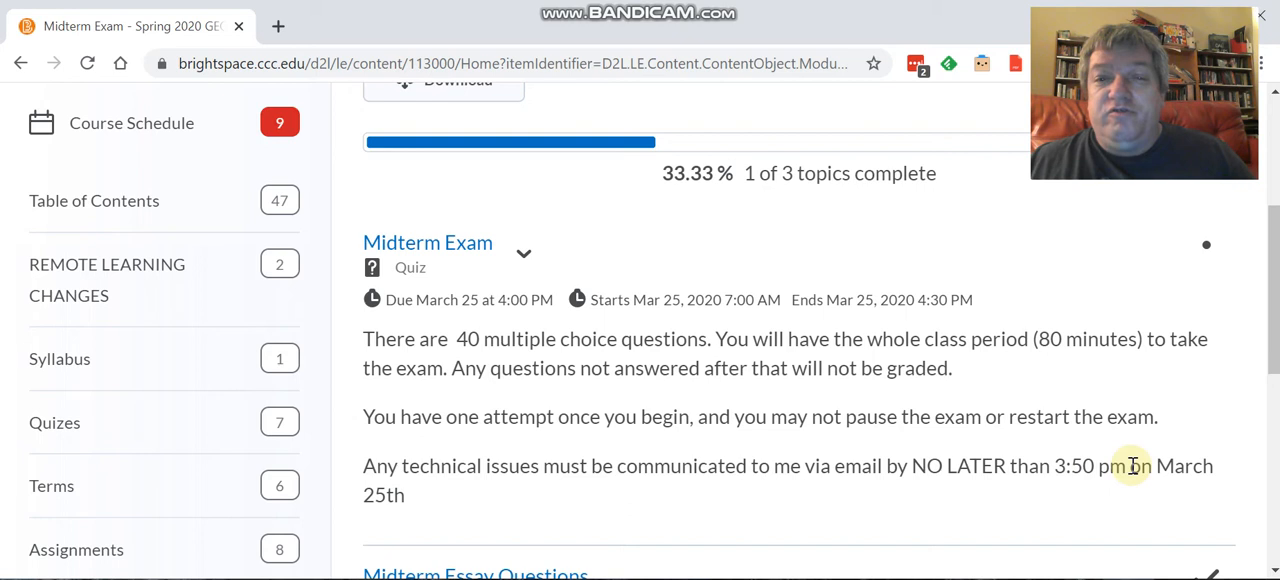
mouse_move(735, 362)
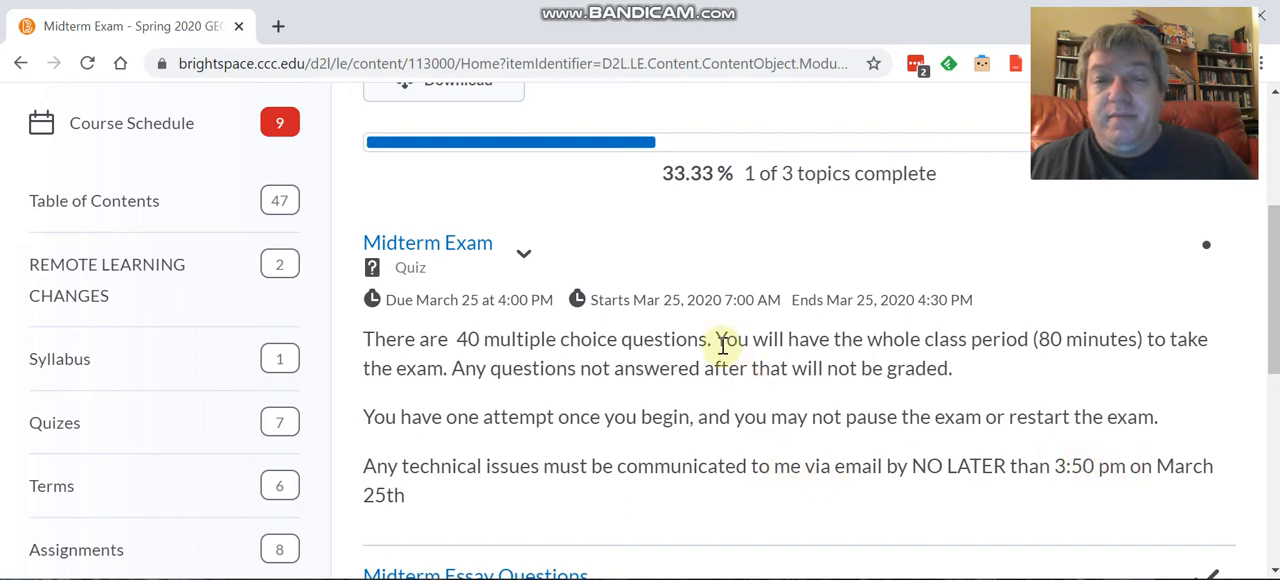
scroll(down, 3)
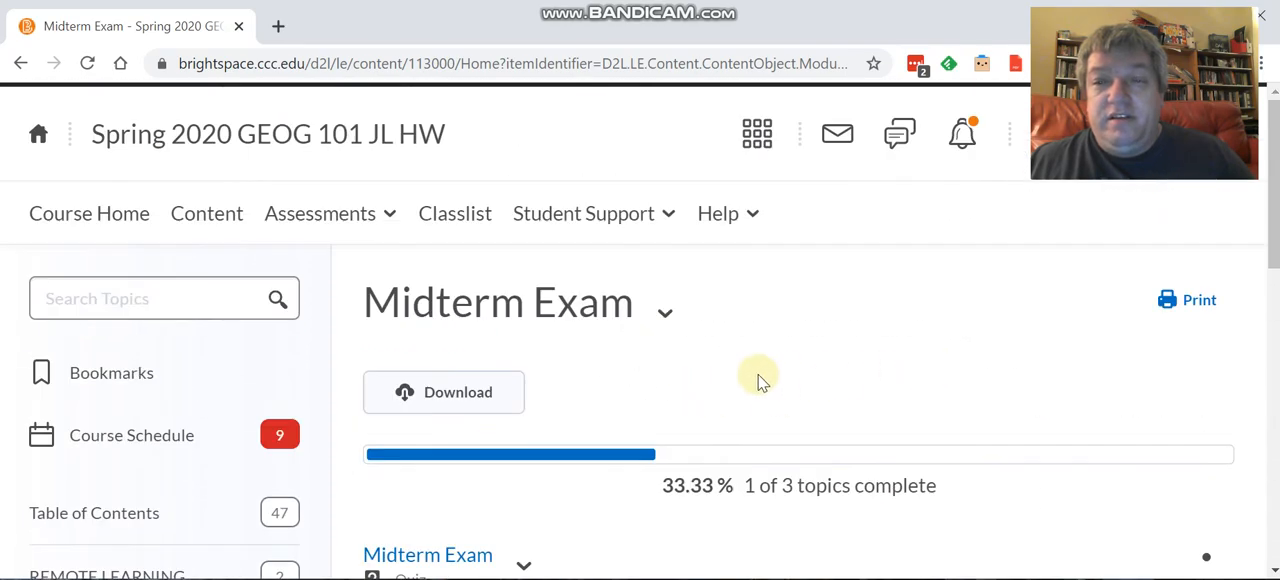
Step: View the Midterm Exam quiz's Summary page with its exam rules, then head back to Content
scroll(down, 3)
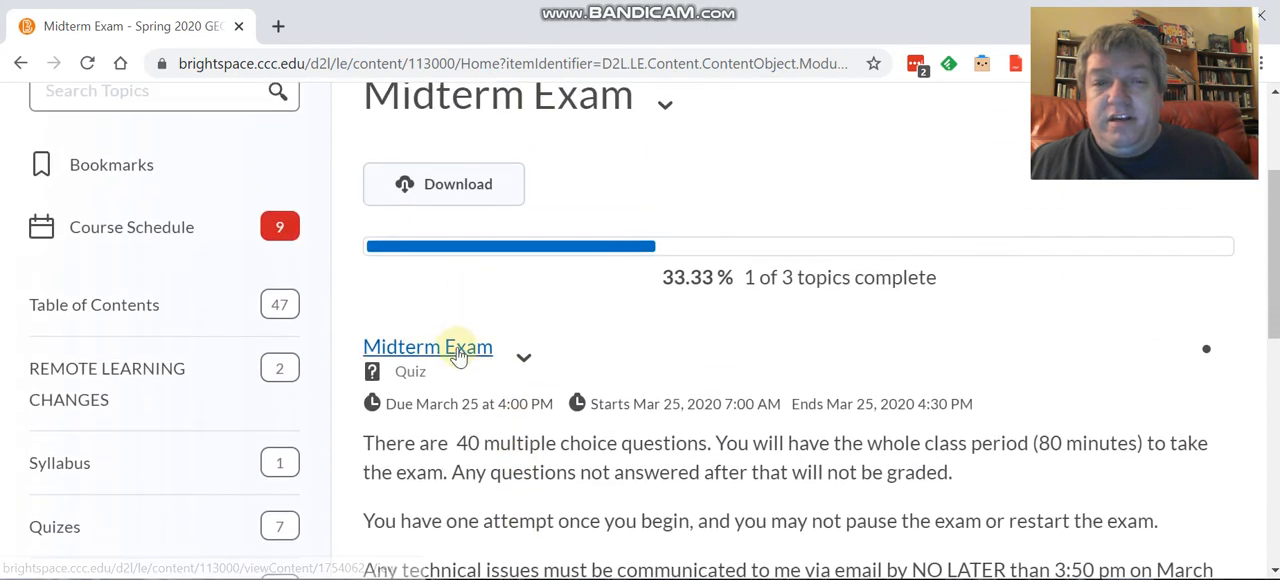
click(427, 347)
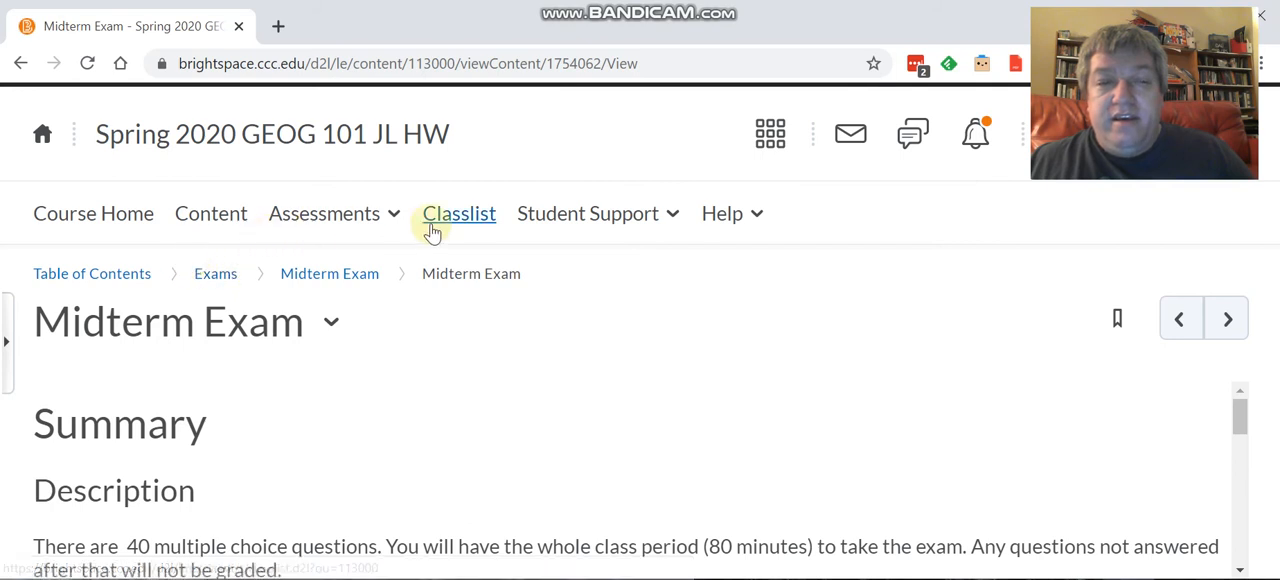
mouse_move(92, 273)
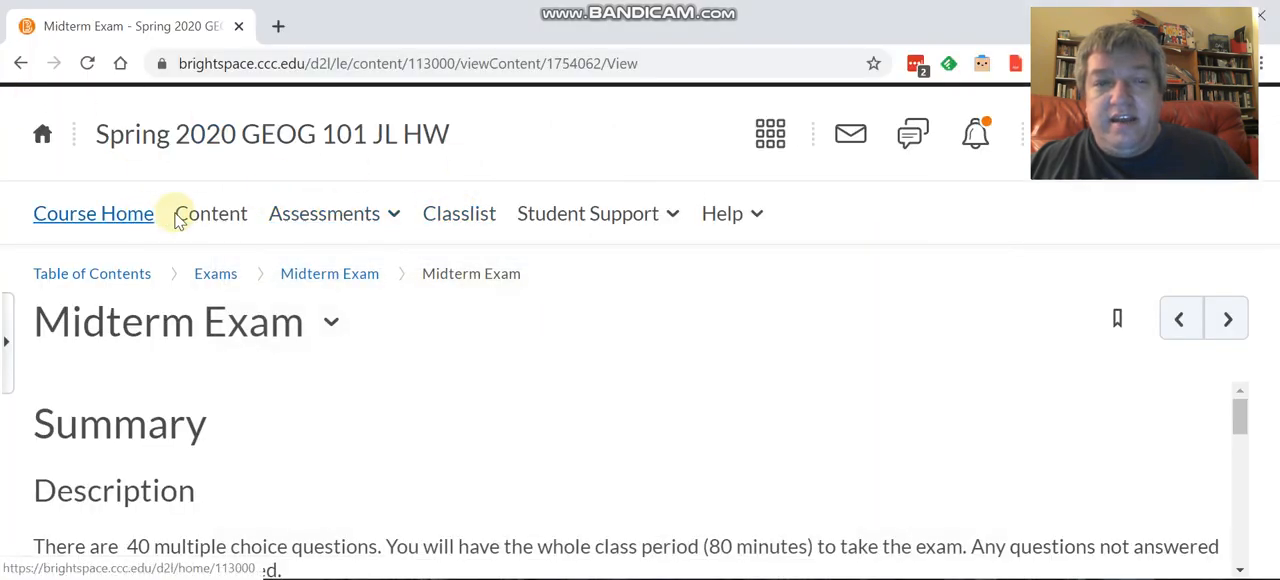
click(210, 213)
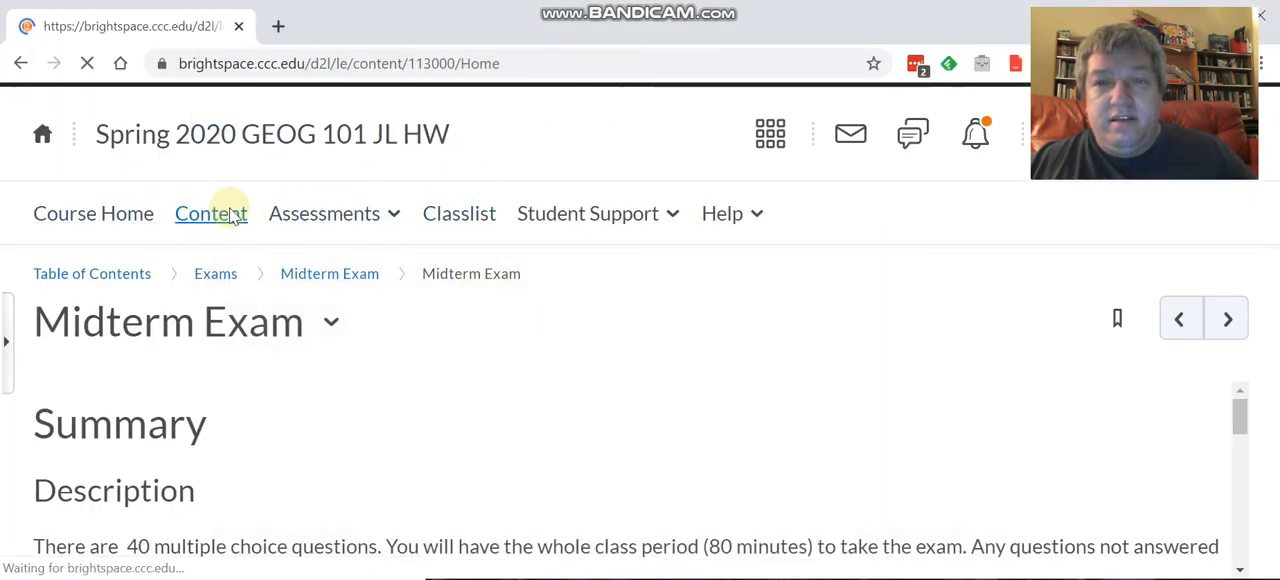
Step: Go to the Map Quizzes module and select the Asia Map Quiz to see its details
click(210, 213)
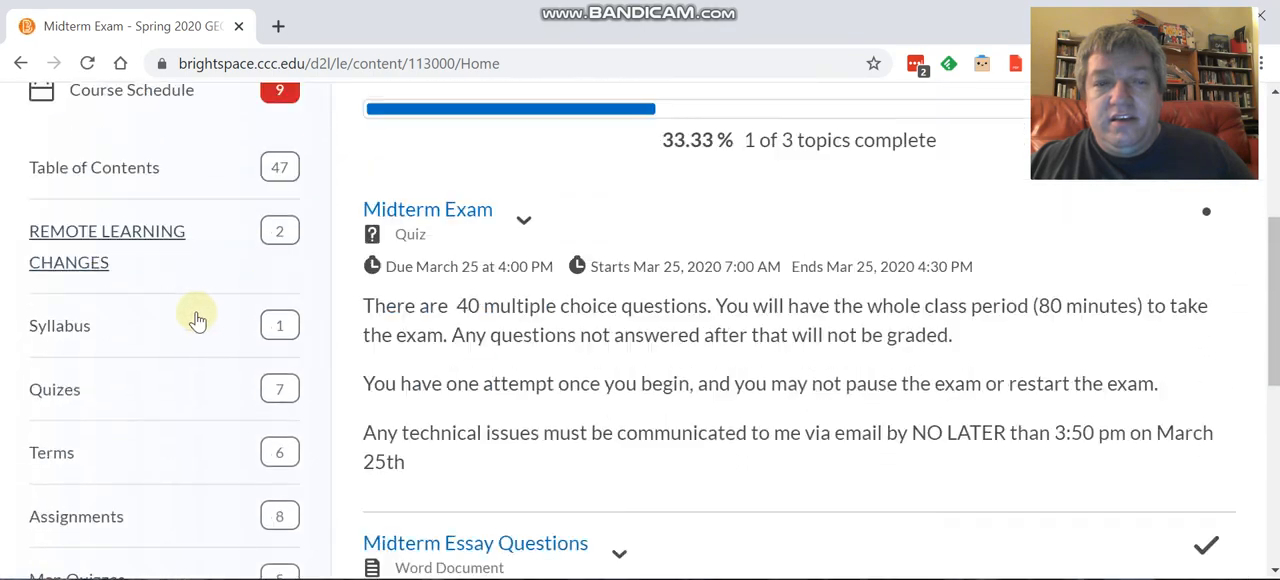
scroll(down, 3)
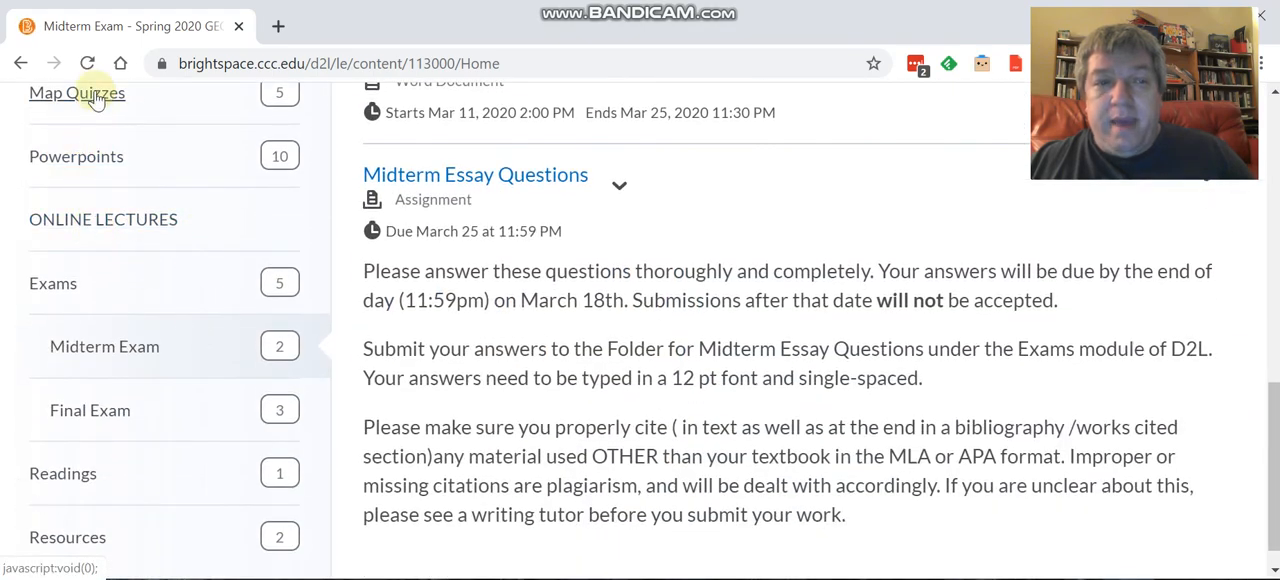
click(77, 92)
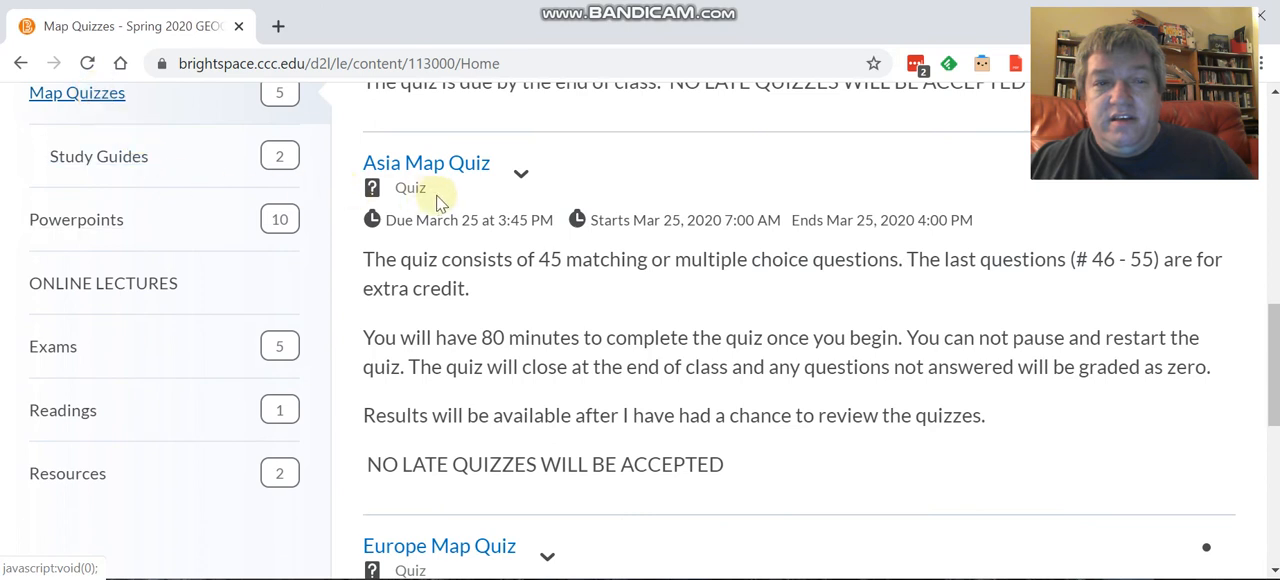
mouse_move(456, 233)
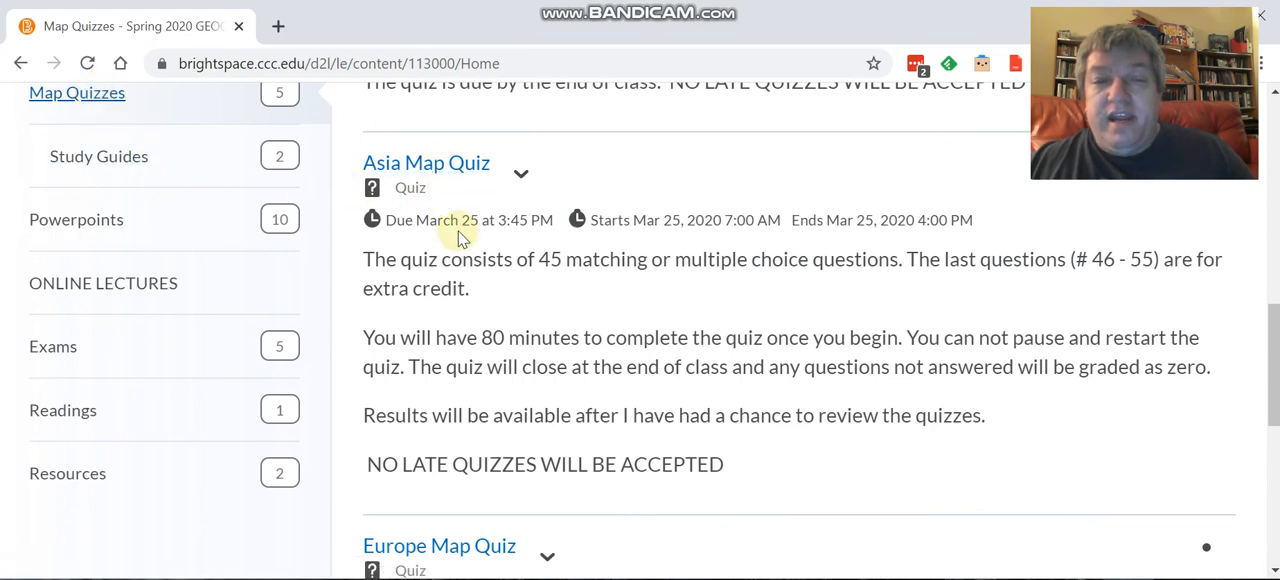
mouse_move(490, 283)
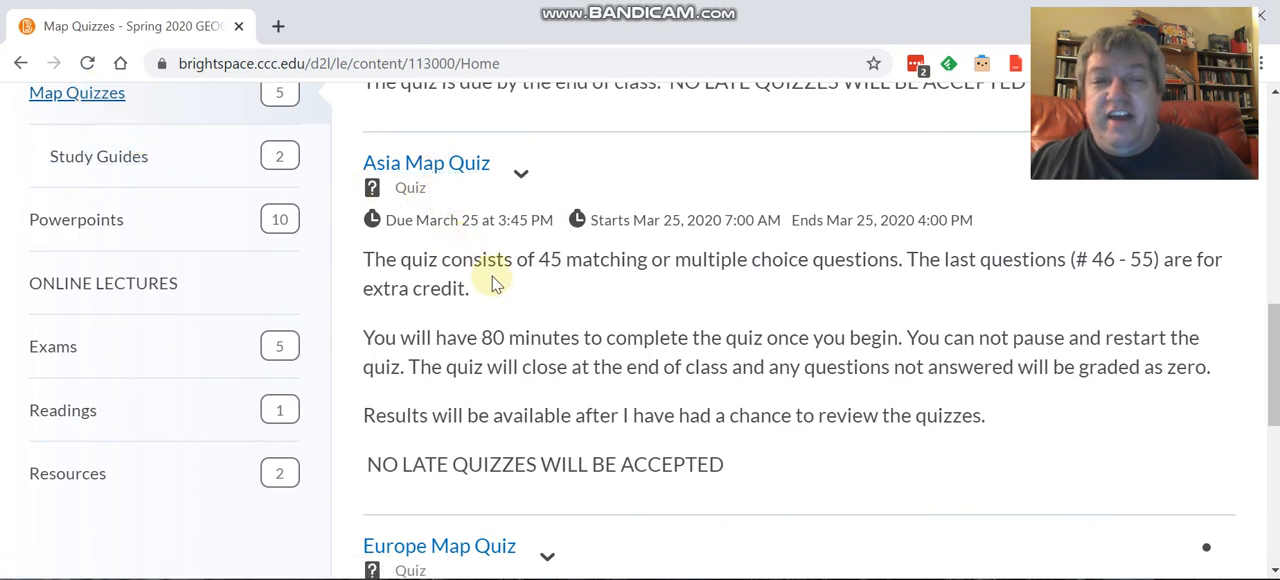
mouse_move(987, 310)
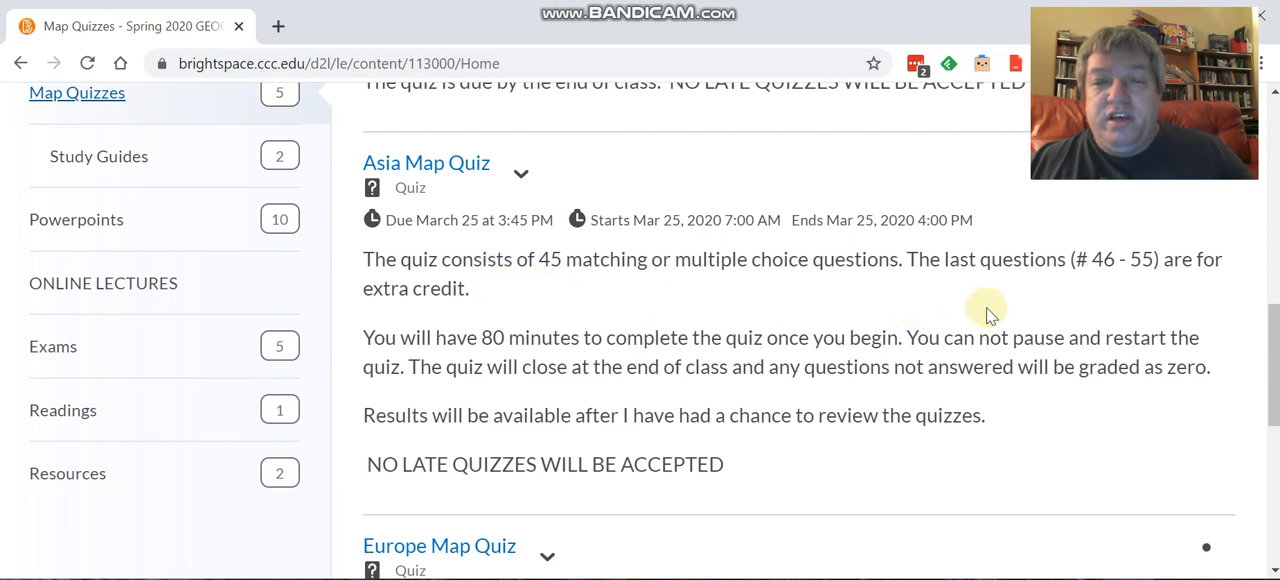
mouse_move(850, 305)
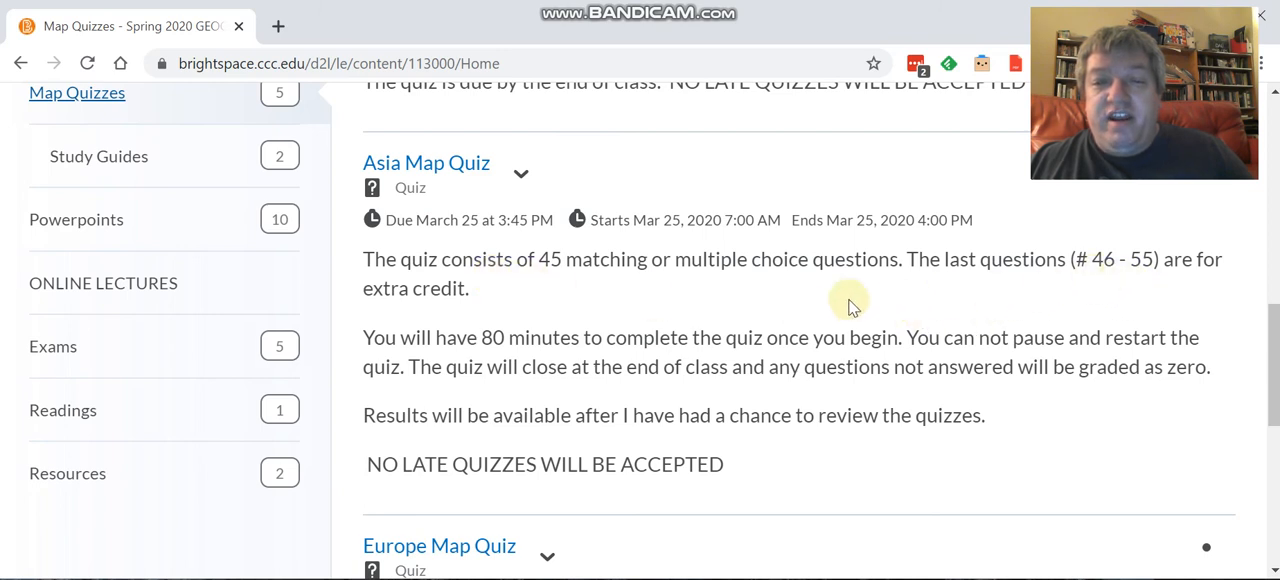
mouse_move(520, 357)
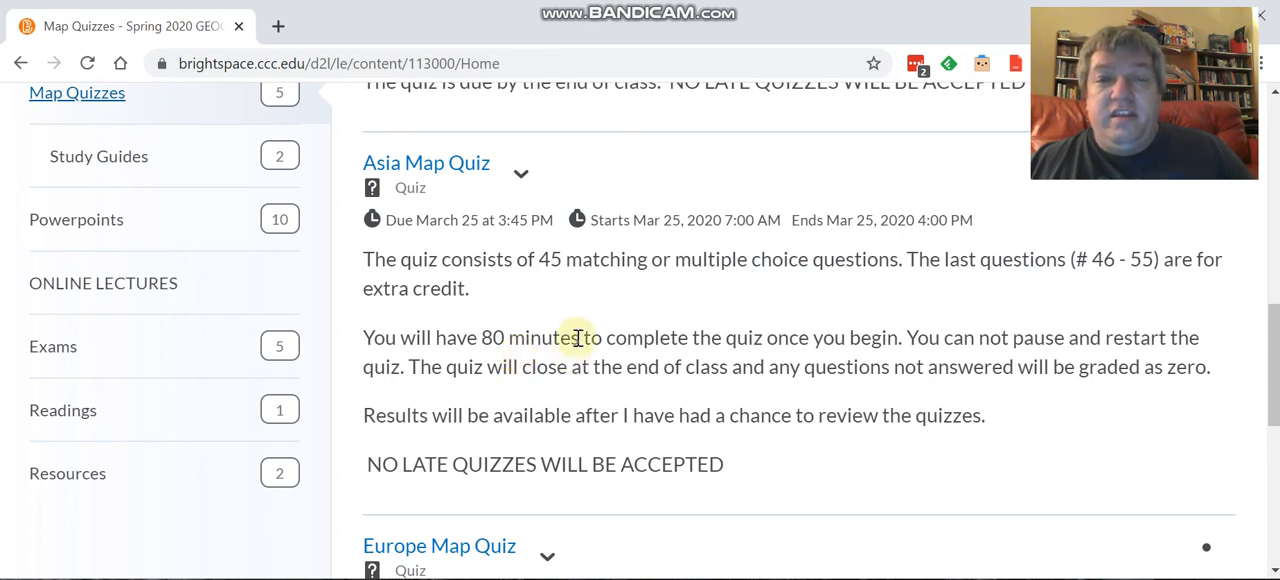
mouse_move(525, 225)
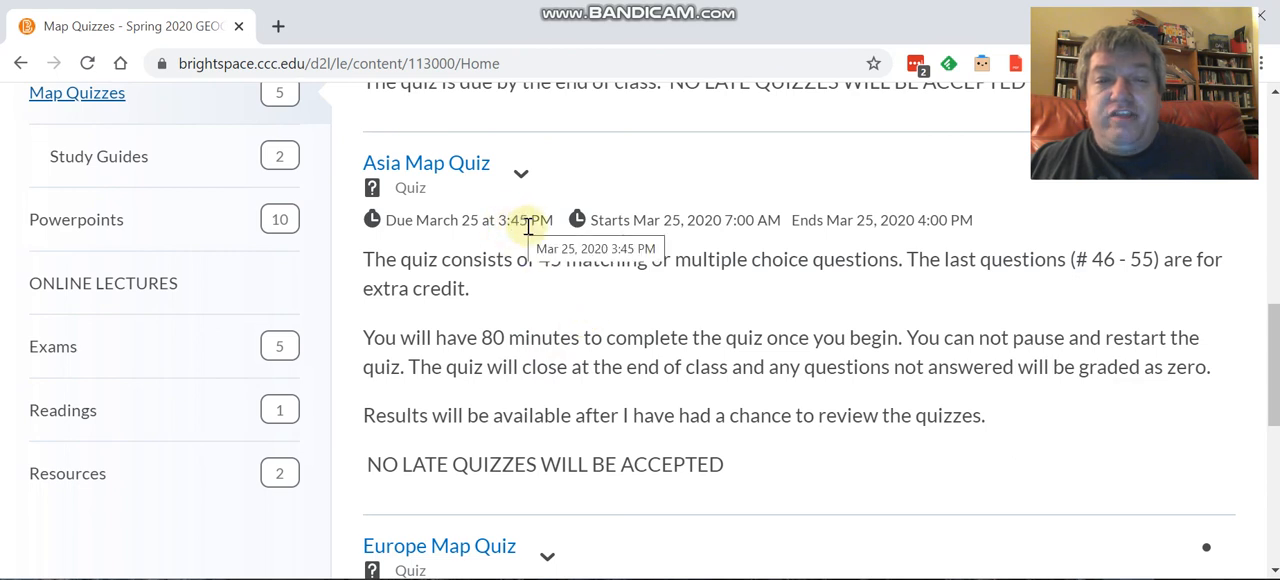
mouse_move(560, 305)
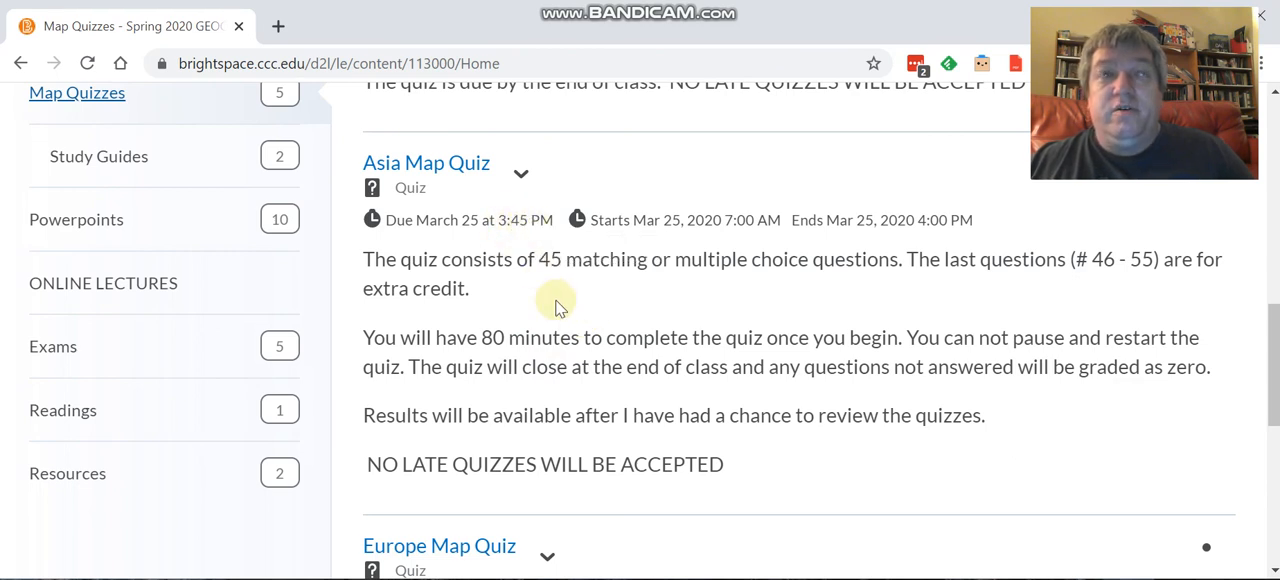
mouse_move(675, 328)
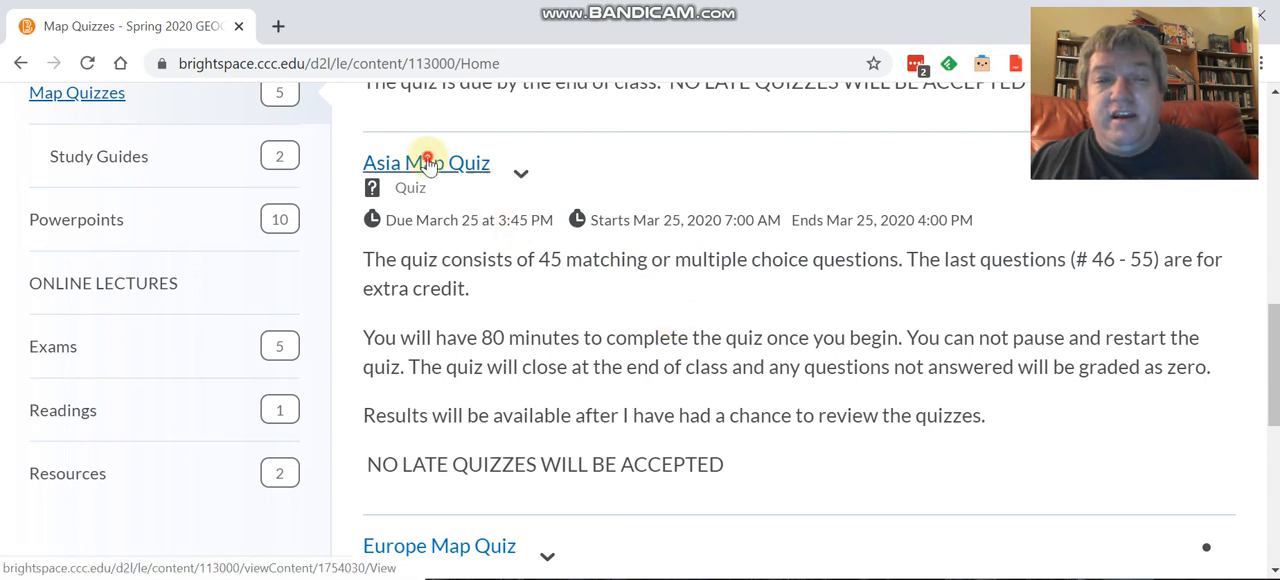
click(425, 162)
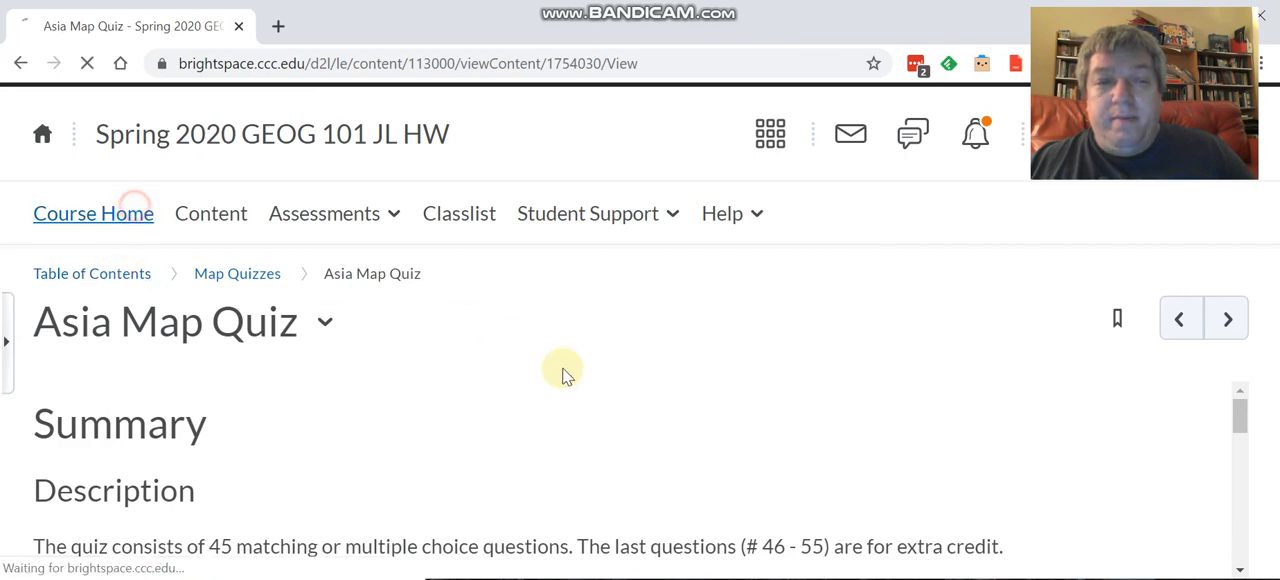
Step: Return to the Spring 2020 Geography 101 course homepage via Course Home
click(93, 213)
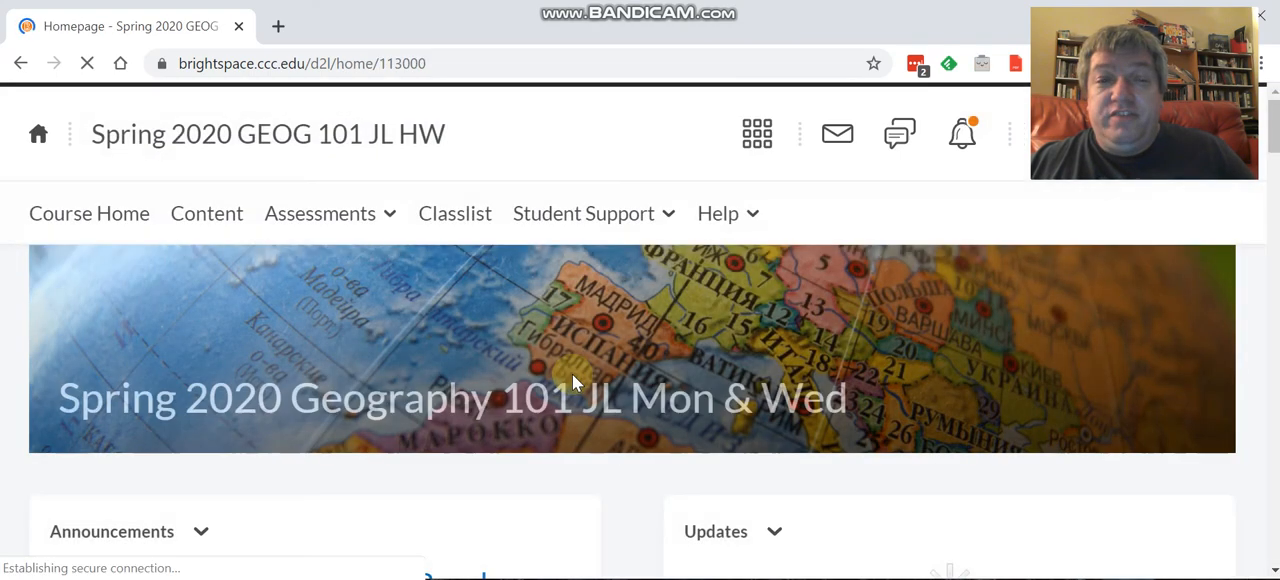